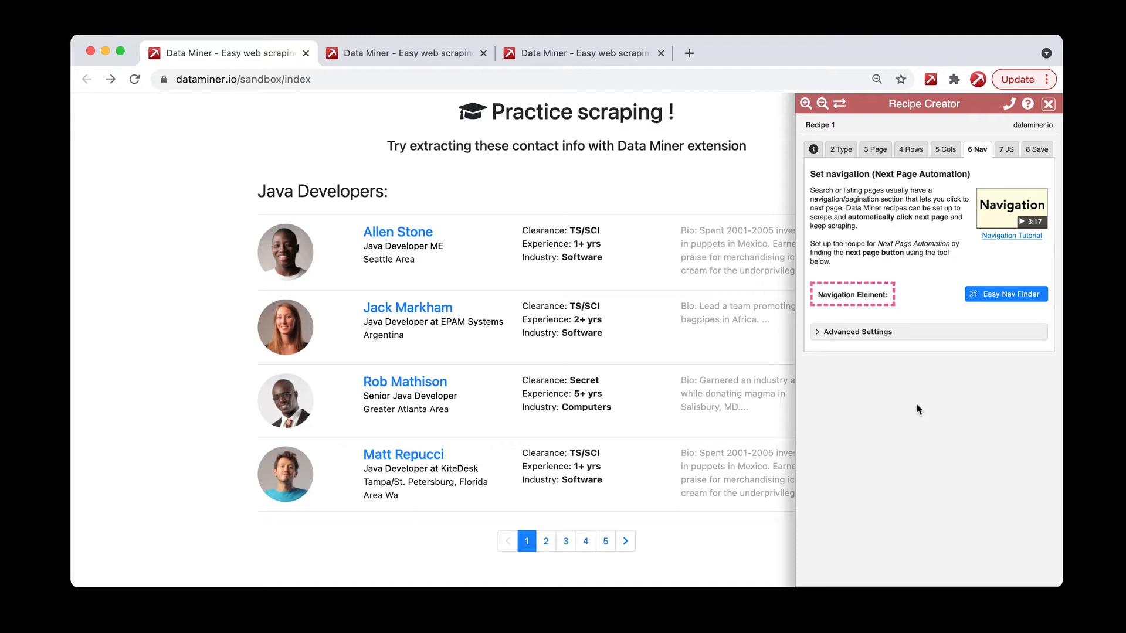
pyautogui.moveTo(955, 319)
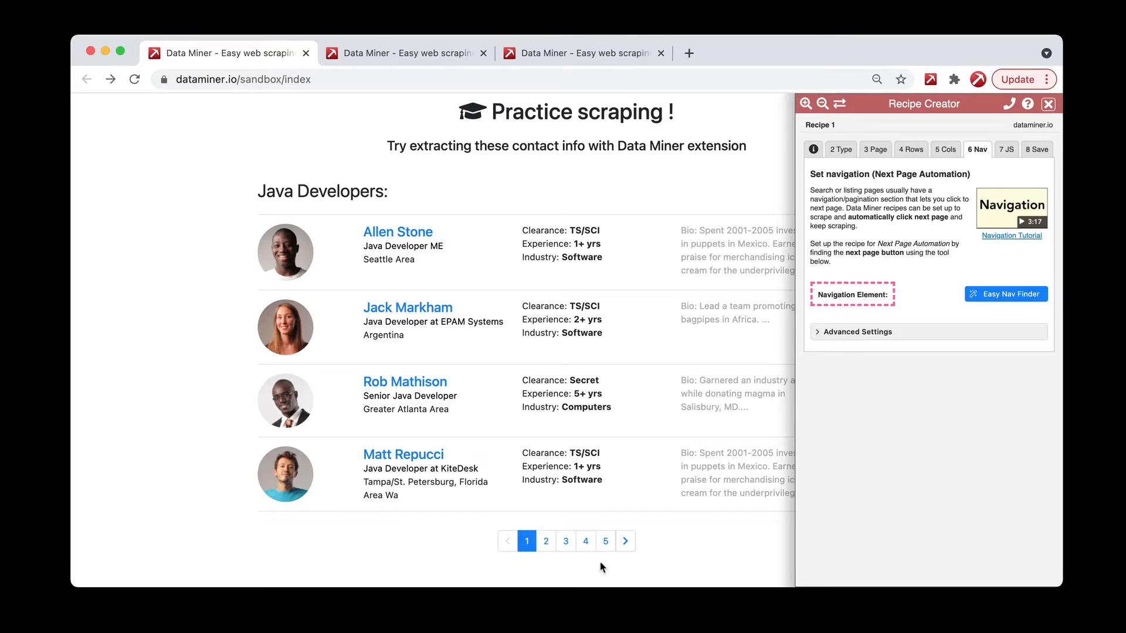
pyautogui.moveTo(878, 450)
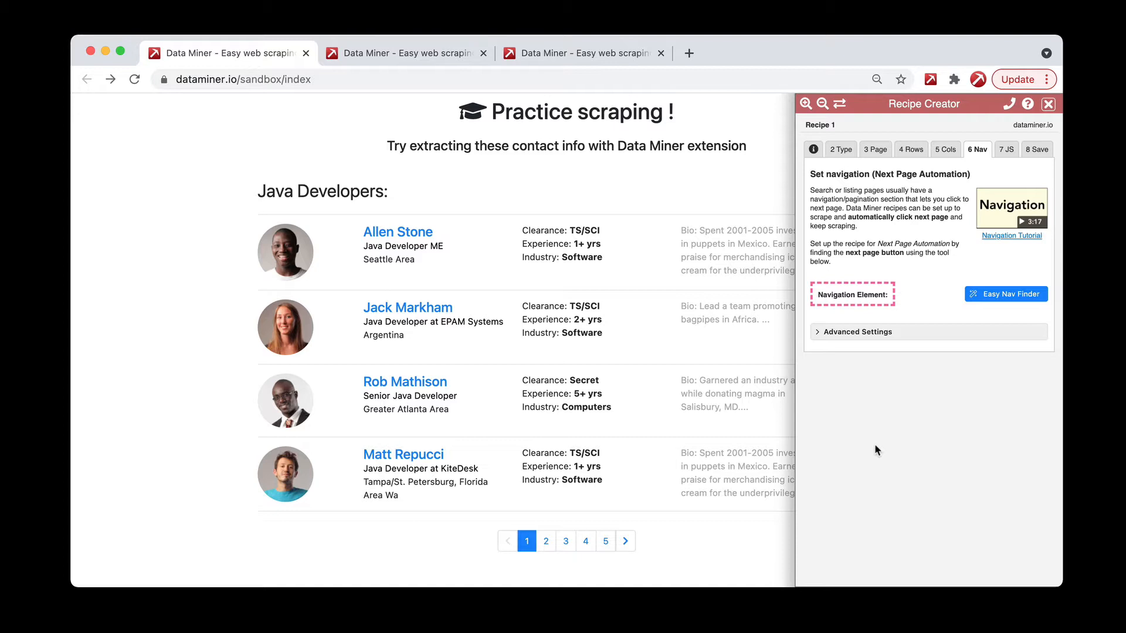
pyautogui.moveTo(916, 283)
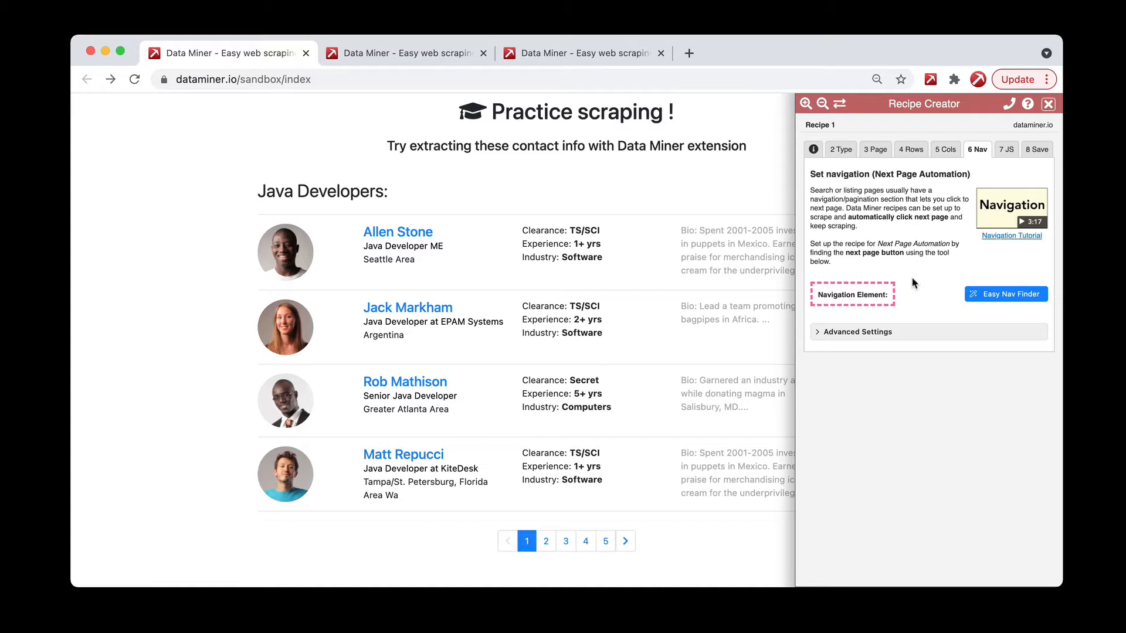
pyautogui.moveTo(1008, 302)
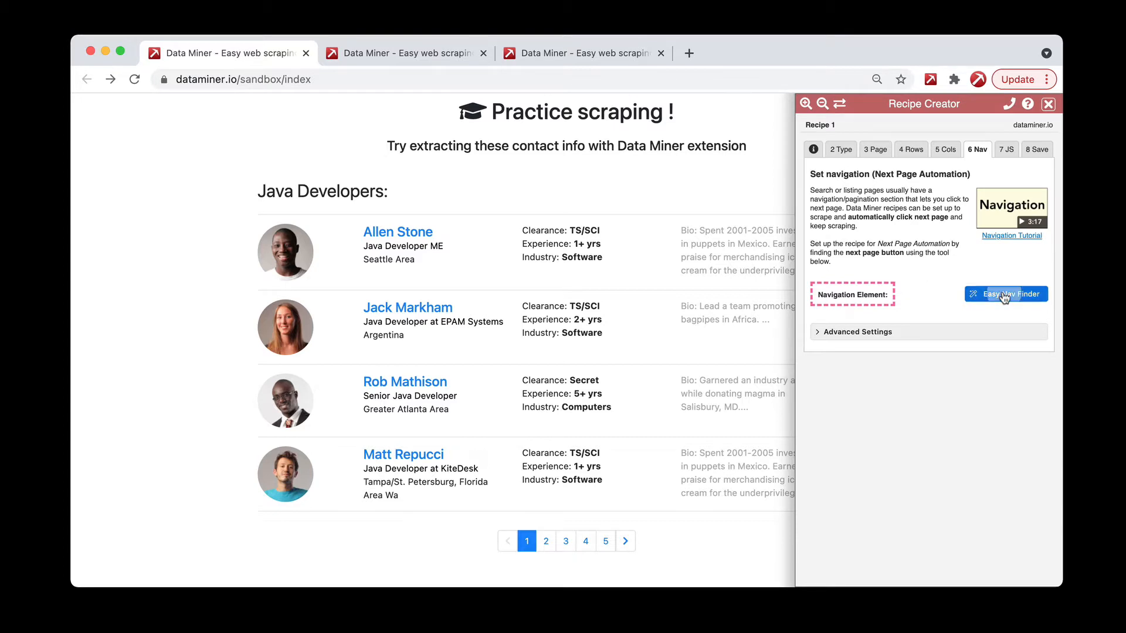
# - Run the Easy Nav Finder and accept the detected next-page link a.next:last()
pyautogui.click(1006, 293)
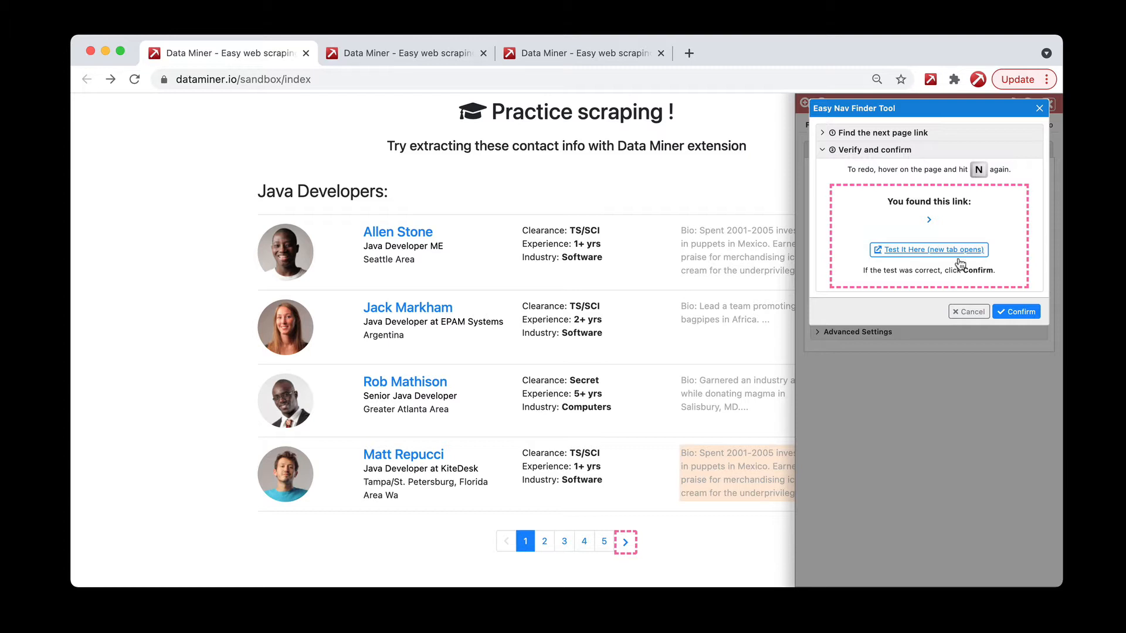
pyautogui.moveTo(904, 262)
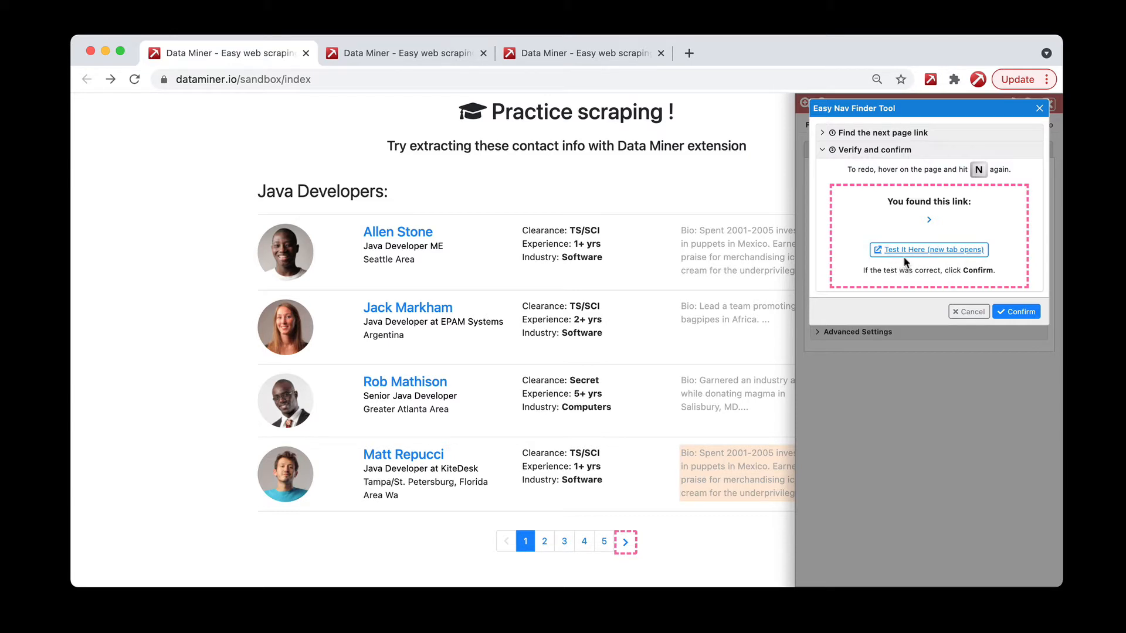
pyautogui.click(928, 249)
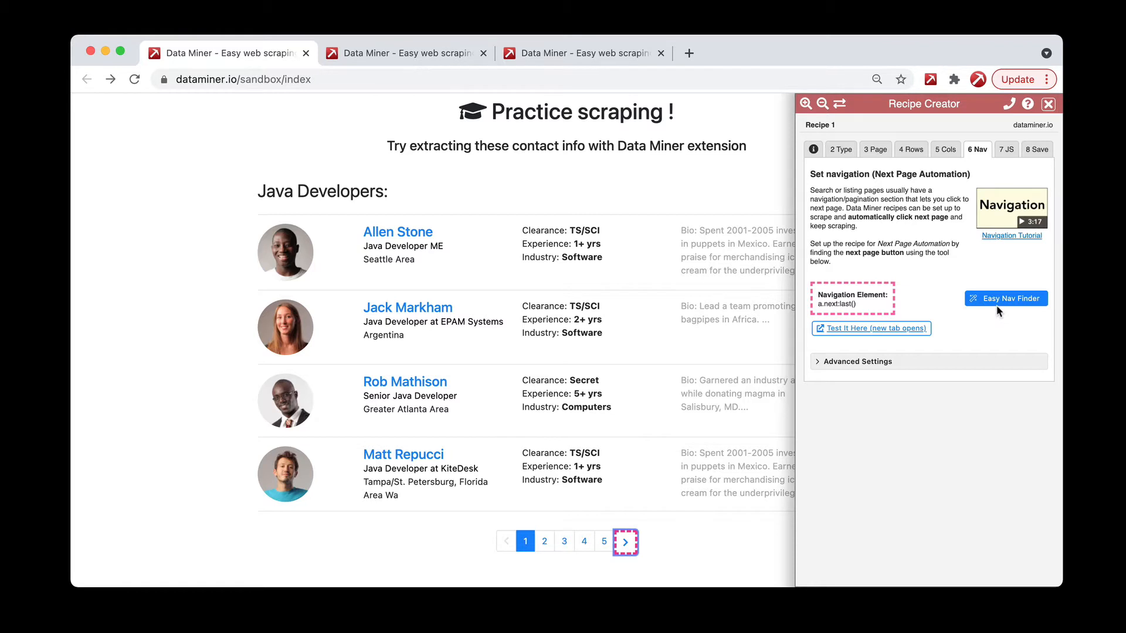
pyautogui.moveTo(882, 376)
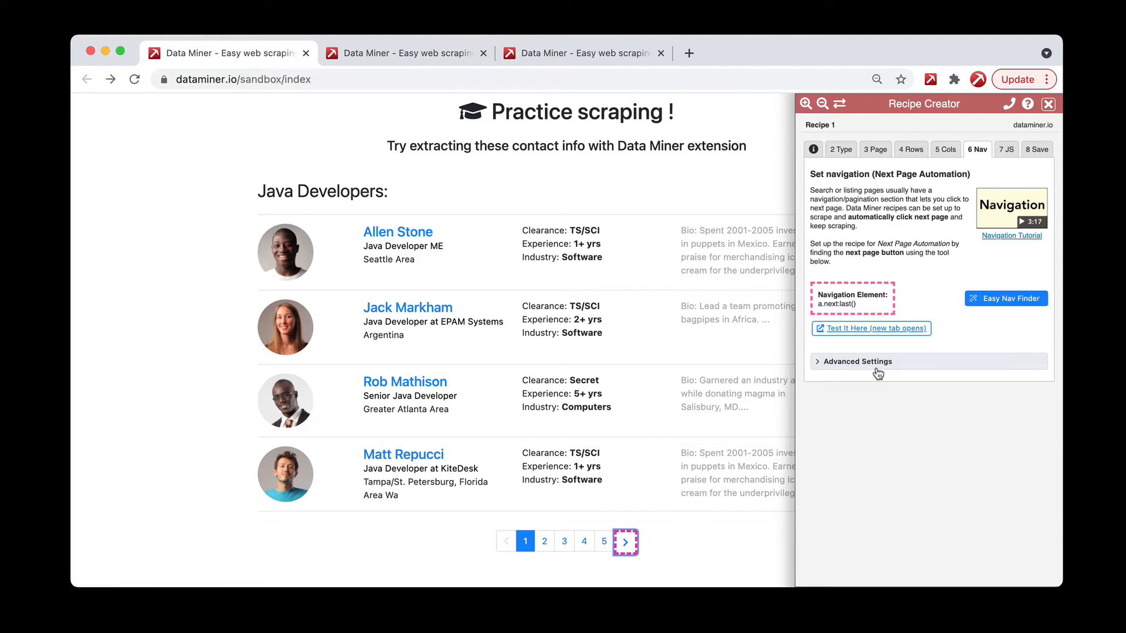
pyautogui.moveTo(850, 369)
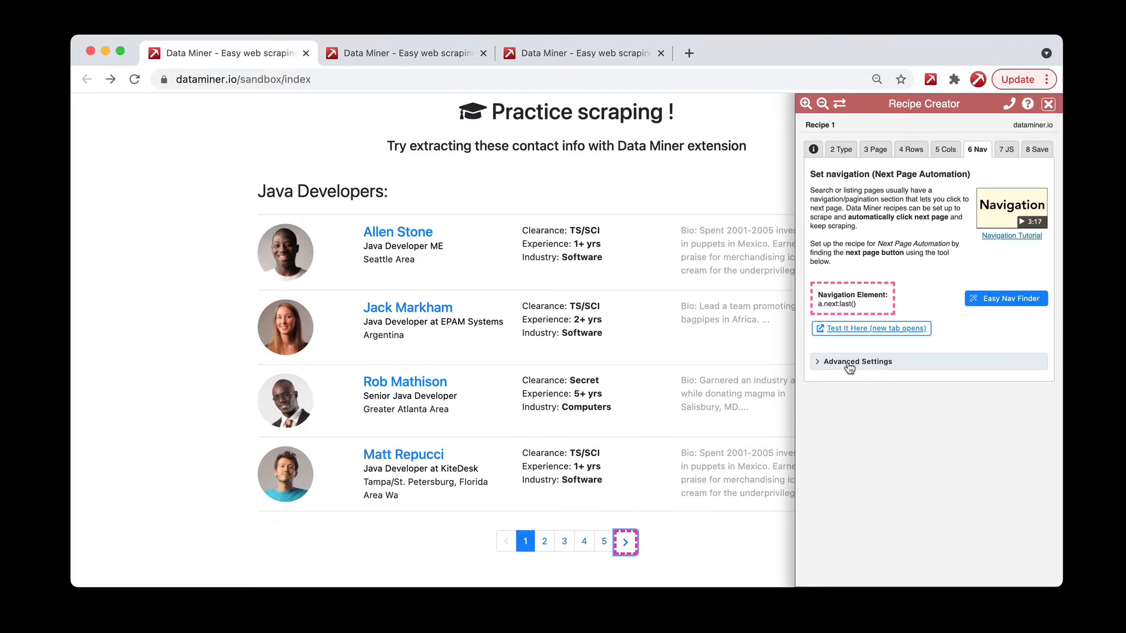
# - Expand Advanced Settings and clear the a.next:last() selector field
pyautogui.click(857, 362)
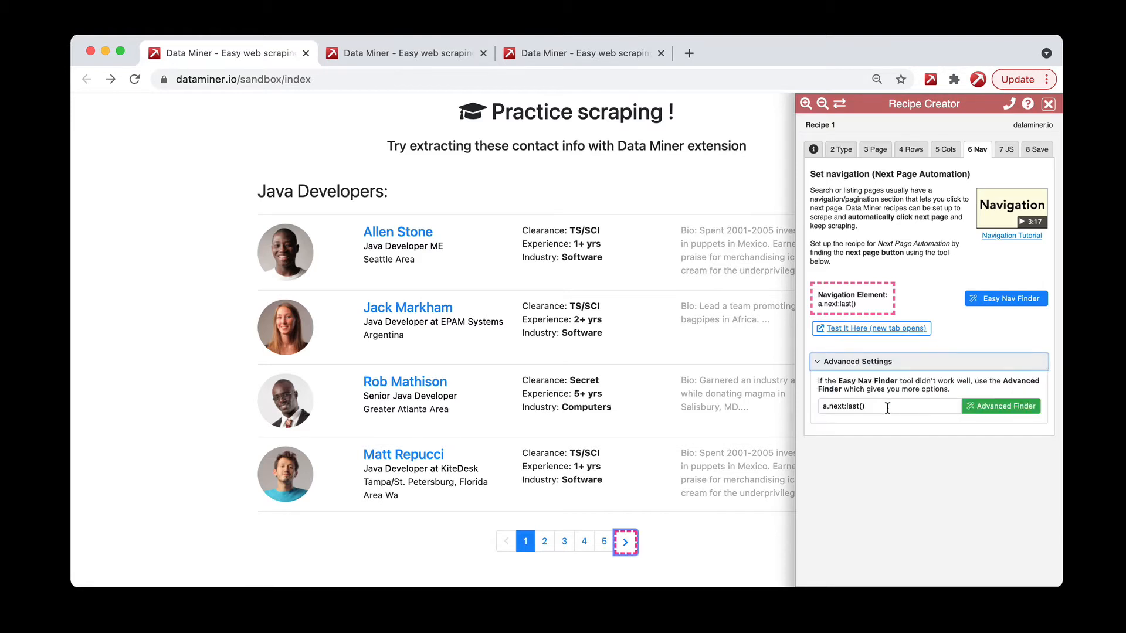
pyautogui.click(888, 406)
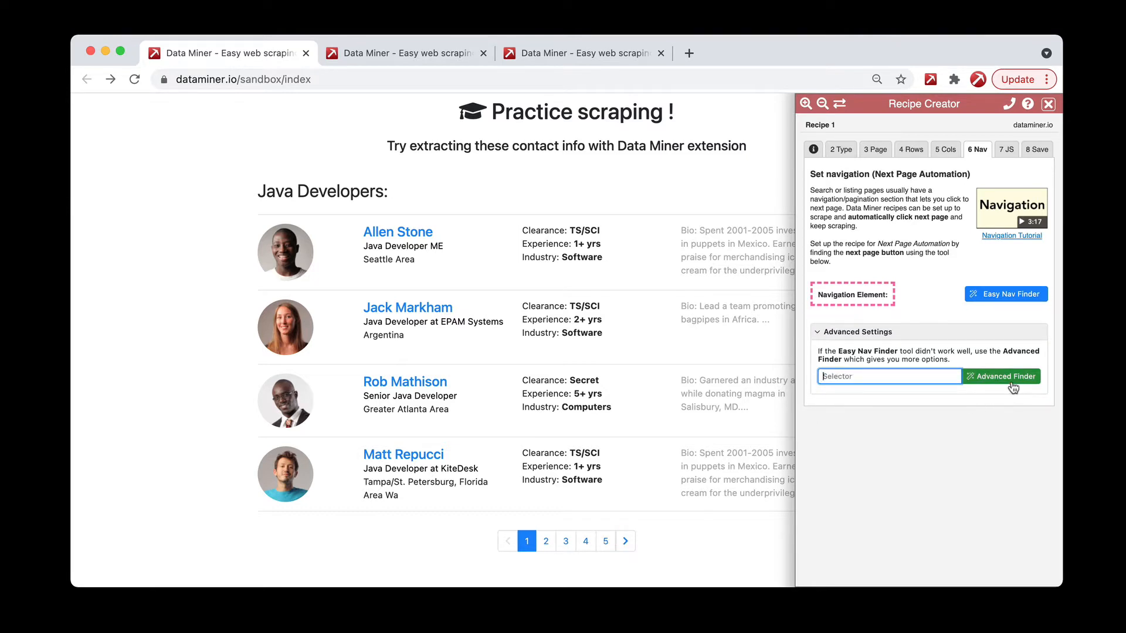
# - In the Advanced Finder, try the page-link class and the a tag as identifiers, then drop both
pyautogui.click(1001, 375)
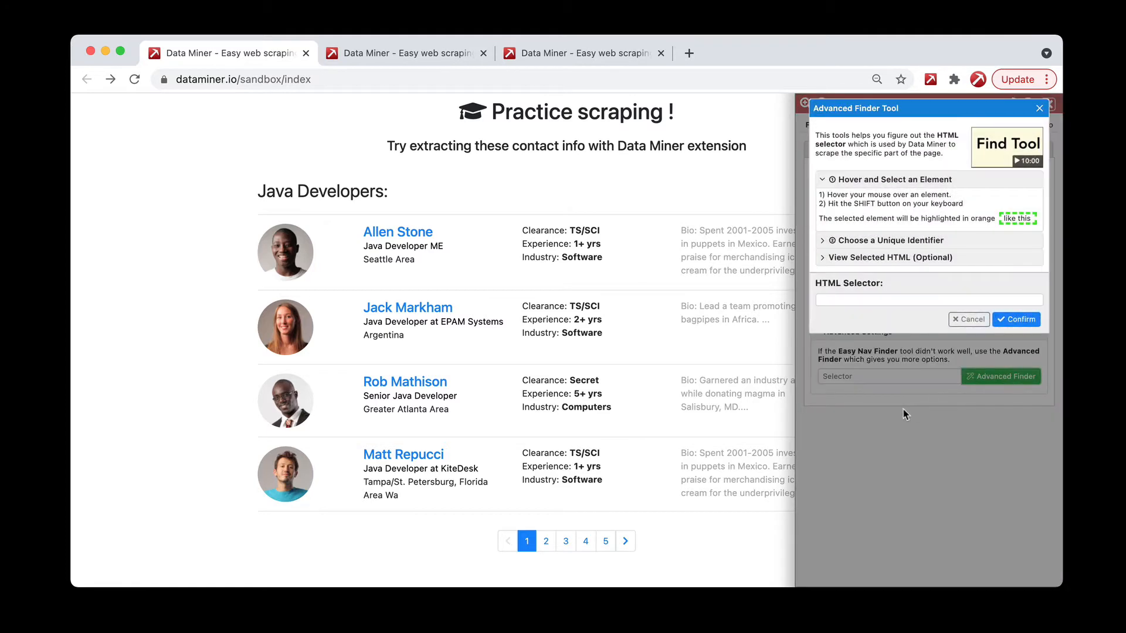
pyautogui.moveTo(838, 437)
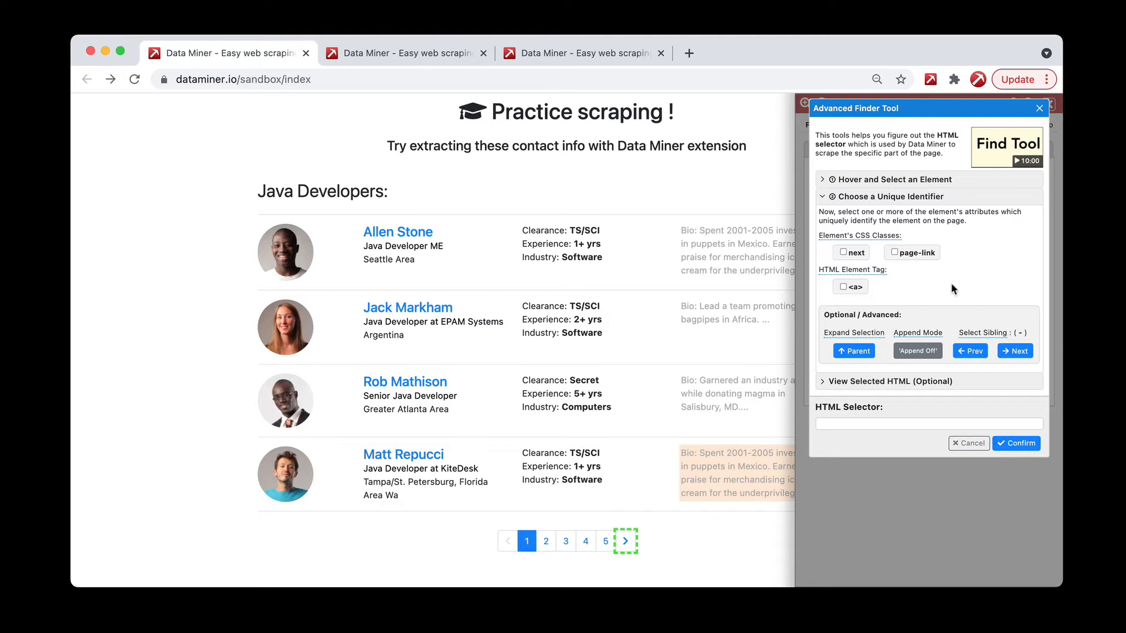
pyautogui.moveTo(891, 268)
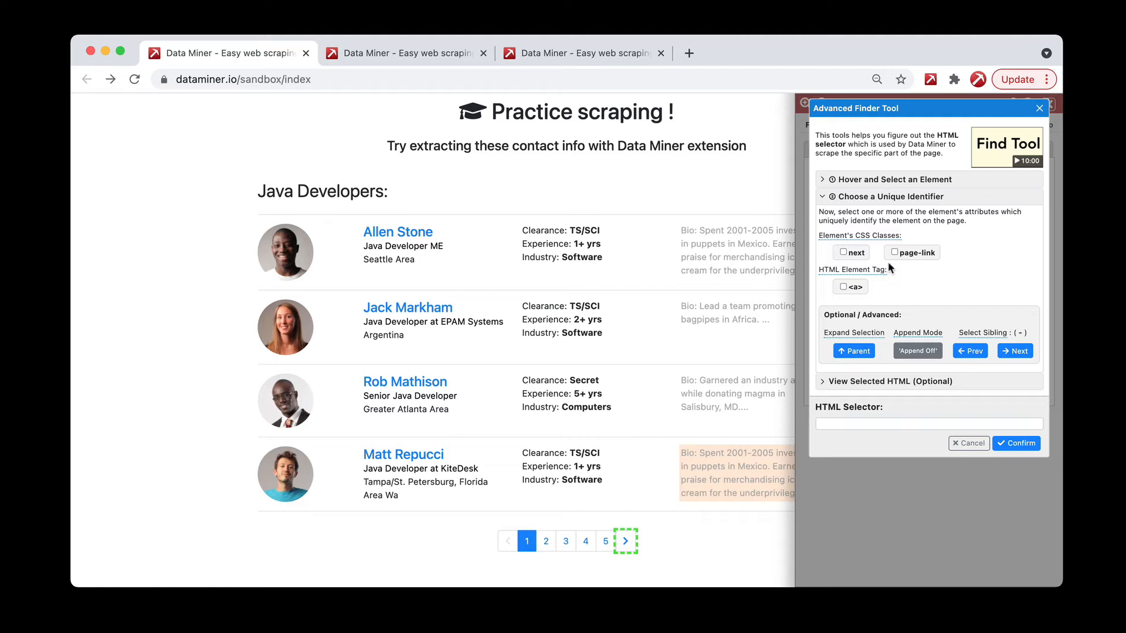
pyautogui.click(895, 252)
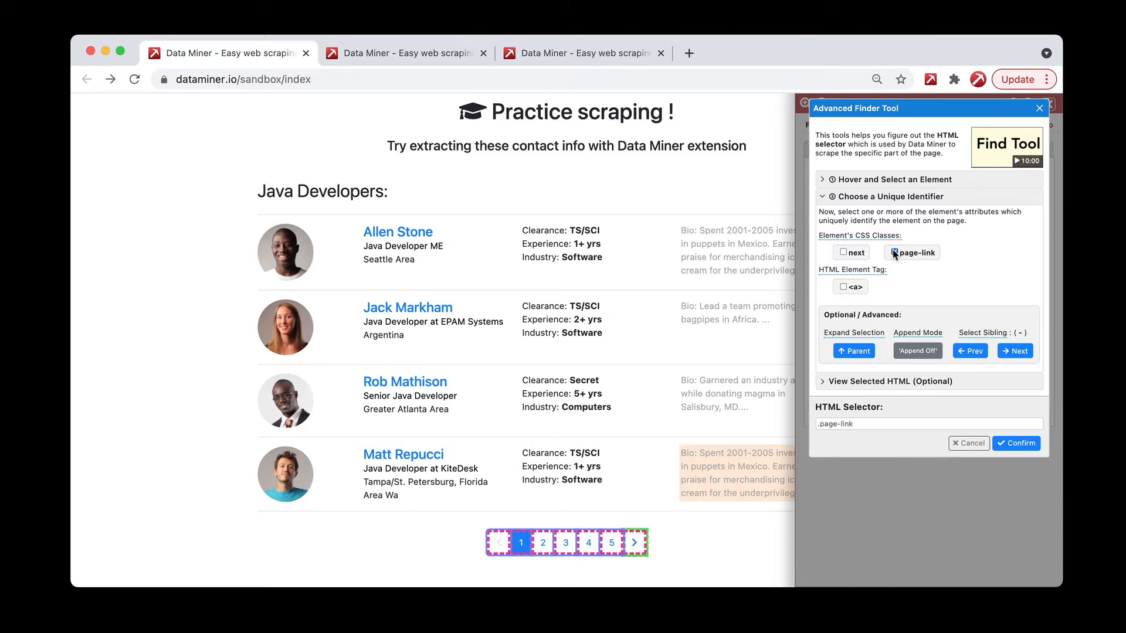
pyautogui.click(890, 252)
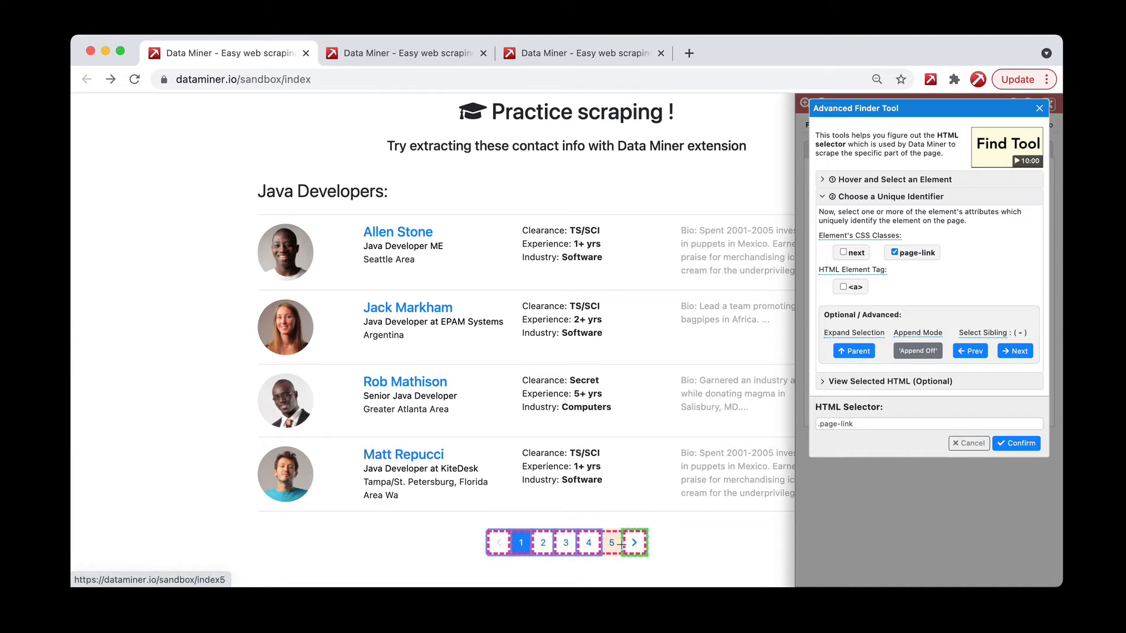
pyautogui.click(894, 252)
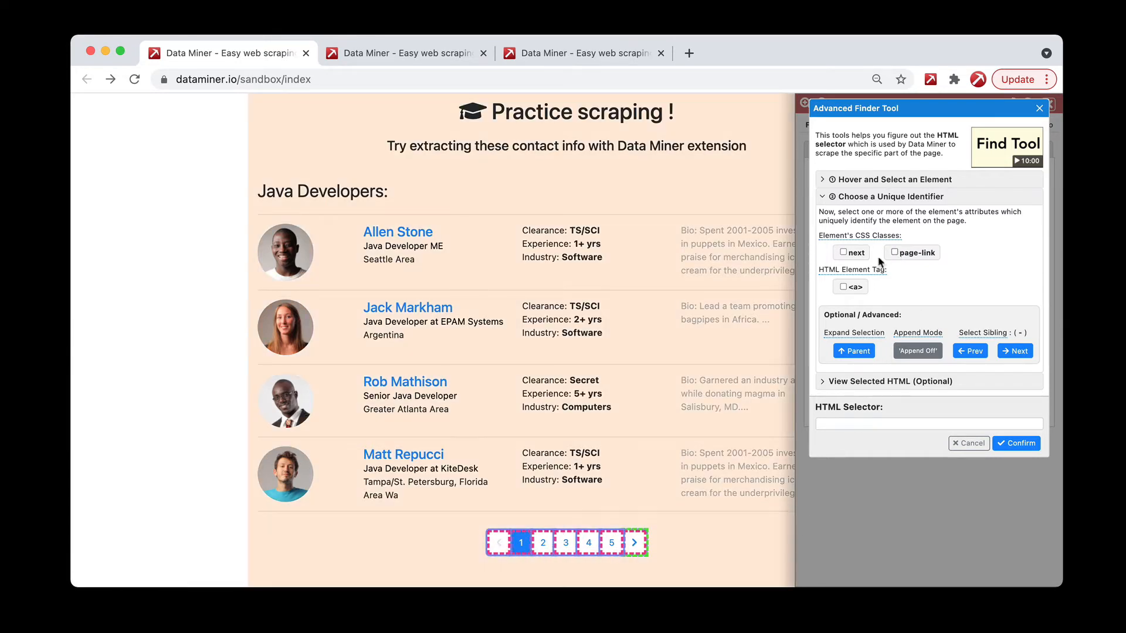
pyautogui.click(845, 286)
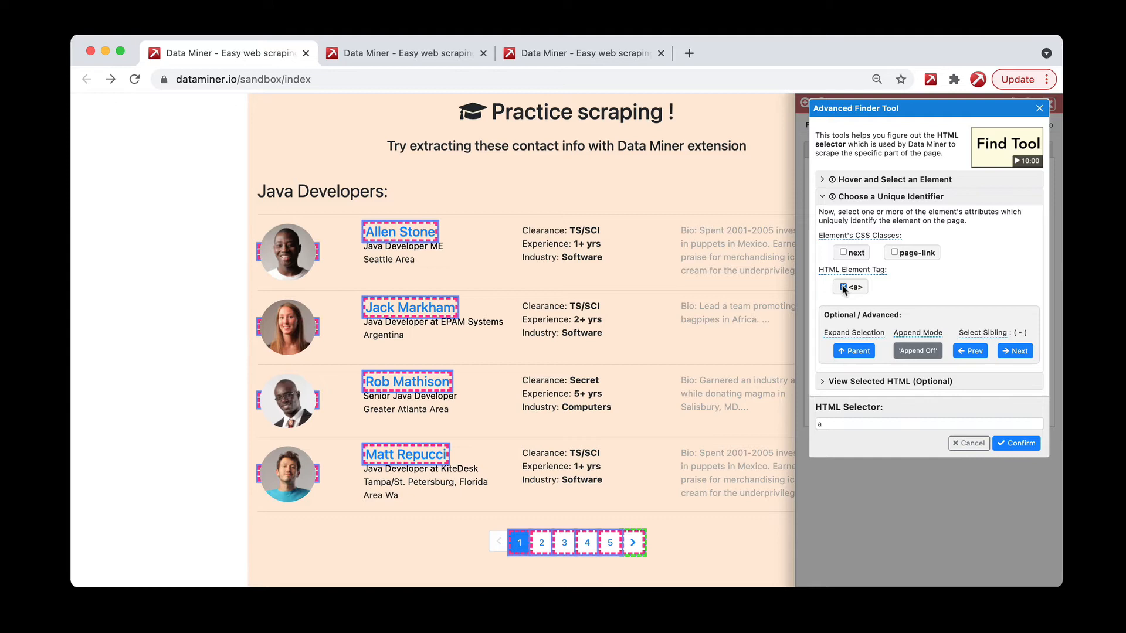
pyautogui.click(844, 286)
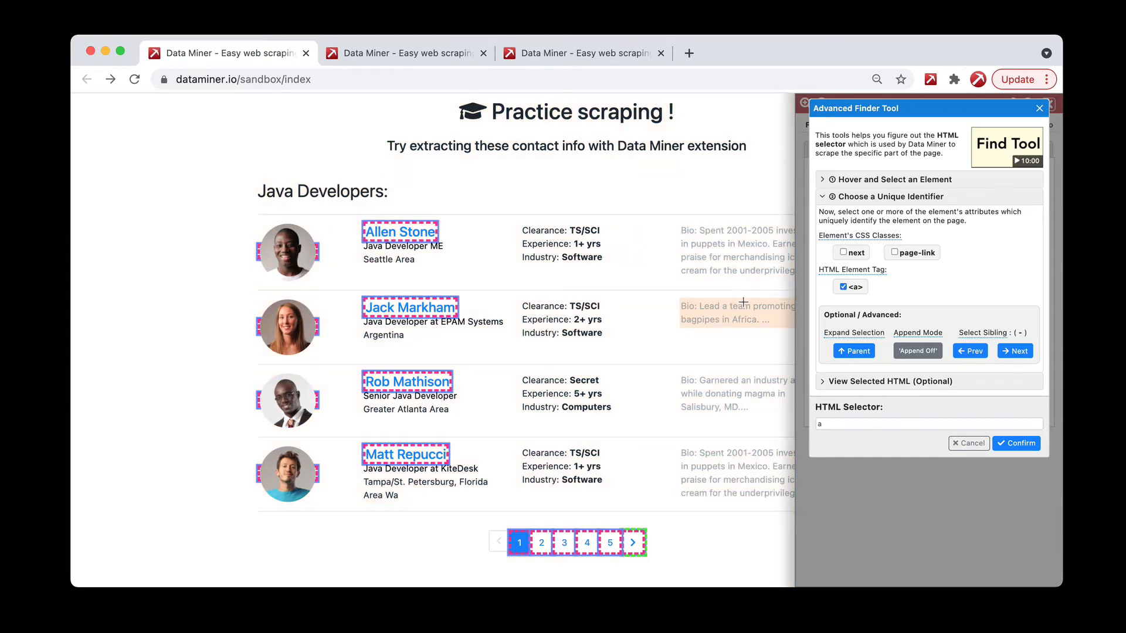
# - Keep only the next class checked and confirm .next as the navigation selector
pyautogui.click(843, 252)
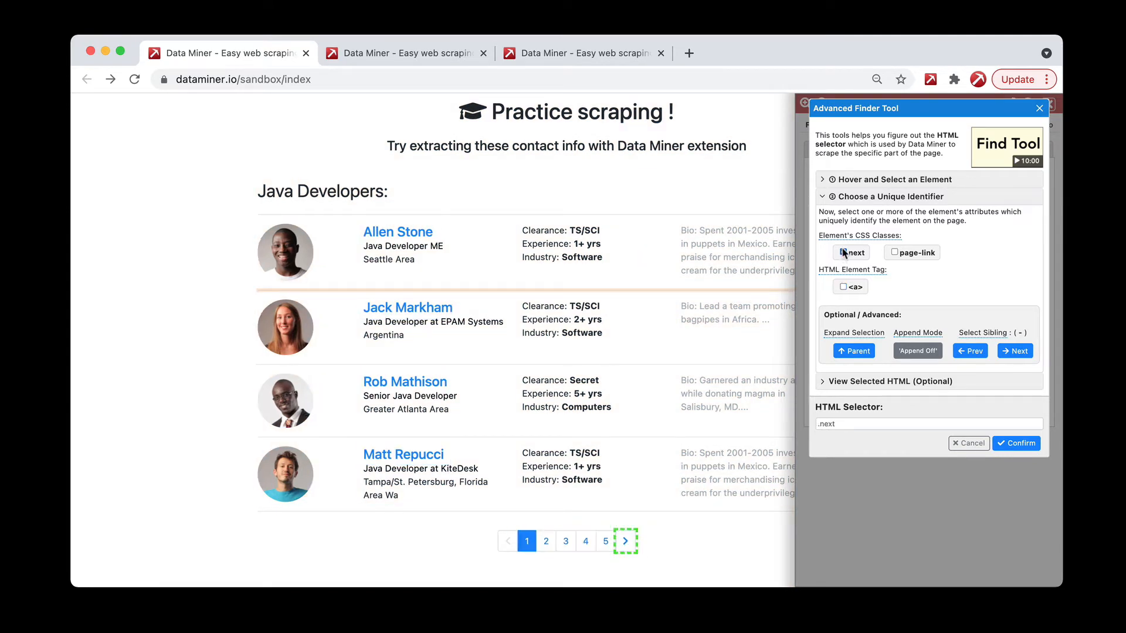
pyautogui.click(843, 252)
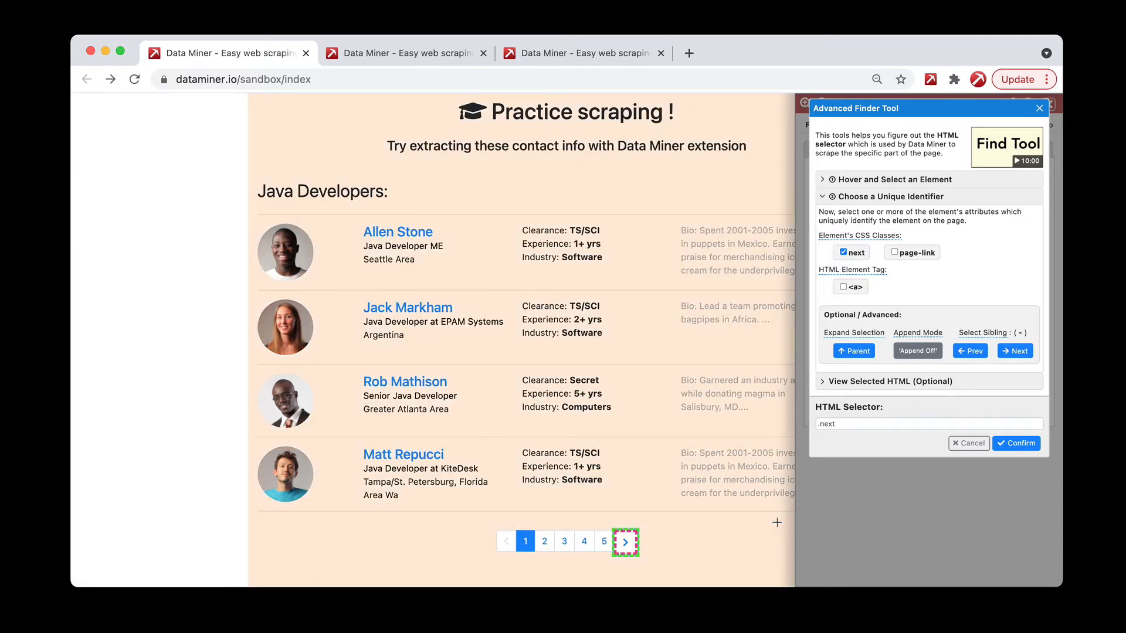
pyautogui.moveTo(1027, 466)
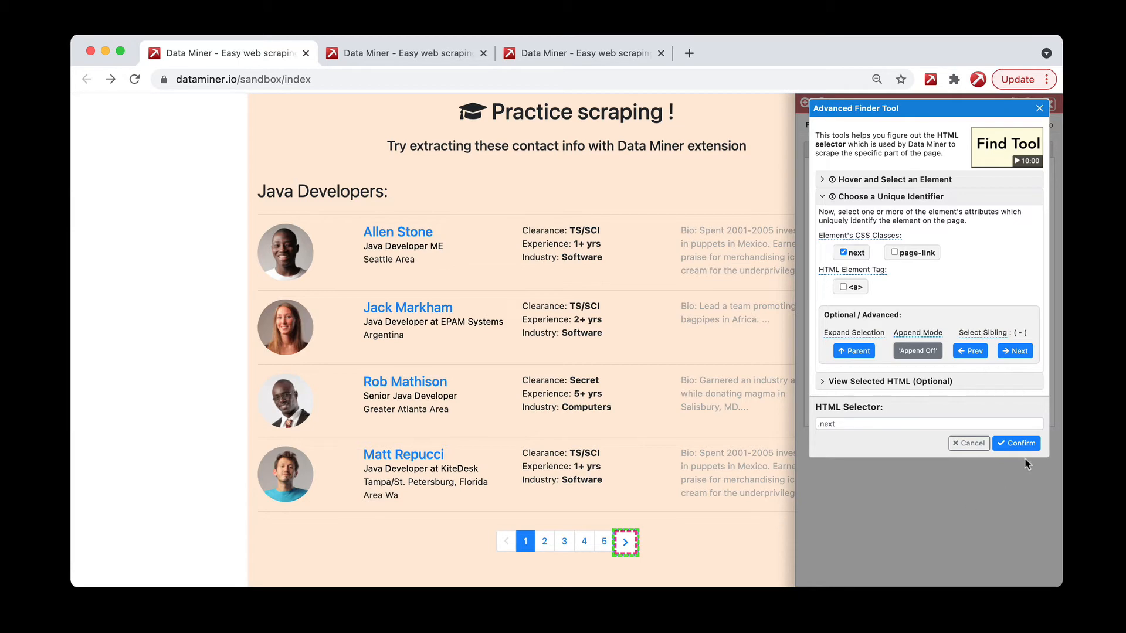
pyautogui.click(1016, 443)
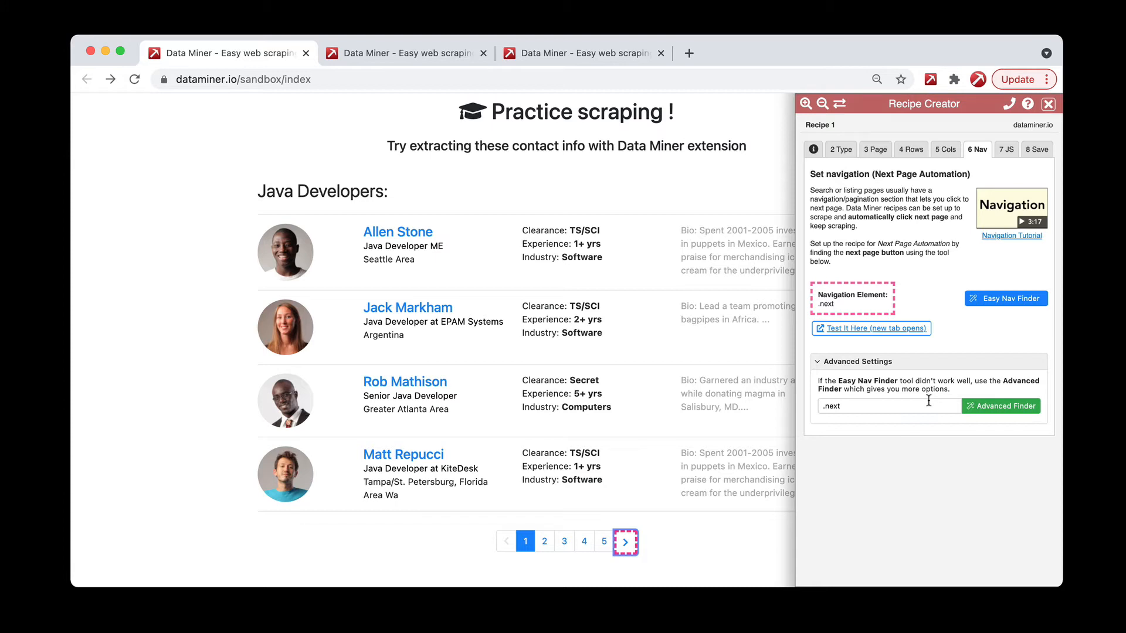
pyautogui.moveTo(994, 401)
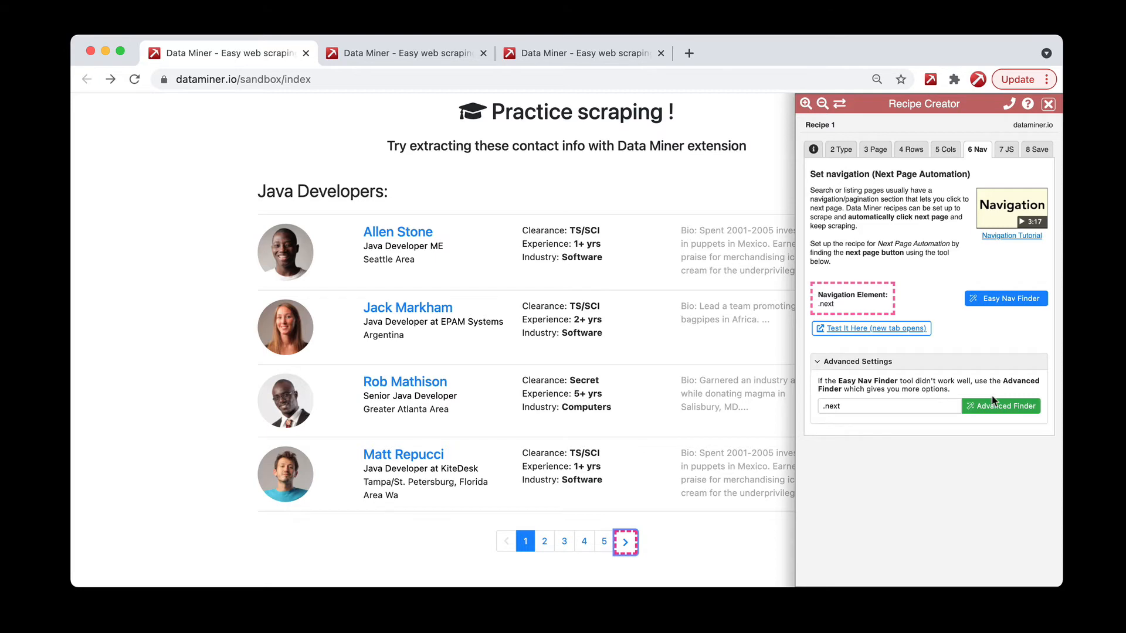
# - Launch the Advanced Finder beside the .next selector field
pyautogui.click(1001, 406)
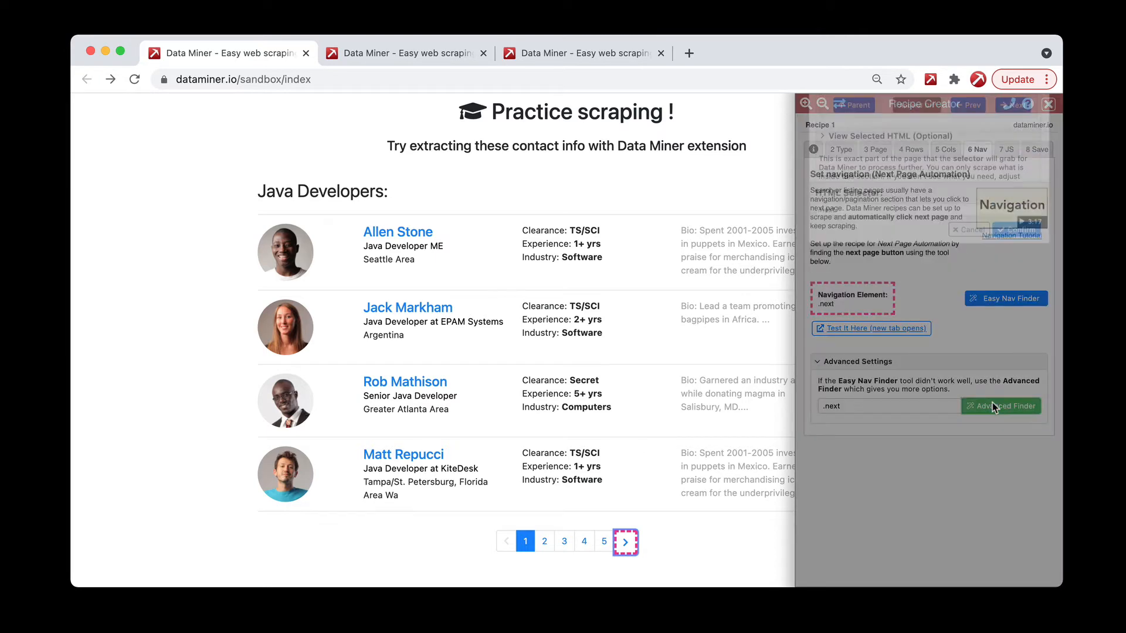
# - Widen the picked chevron icon to its parent link and keep the next class as identifier
pyautogui.click(1009, 407)
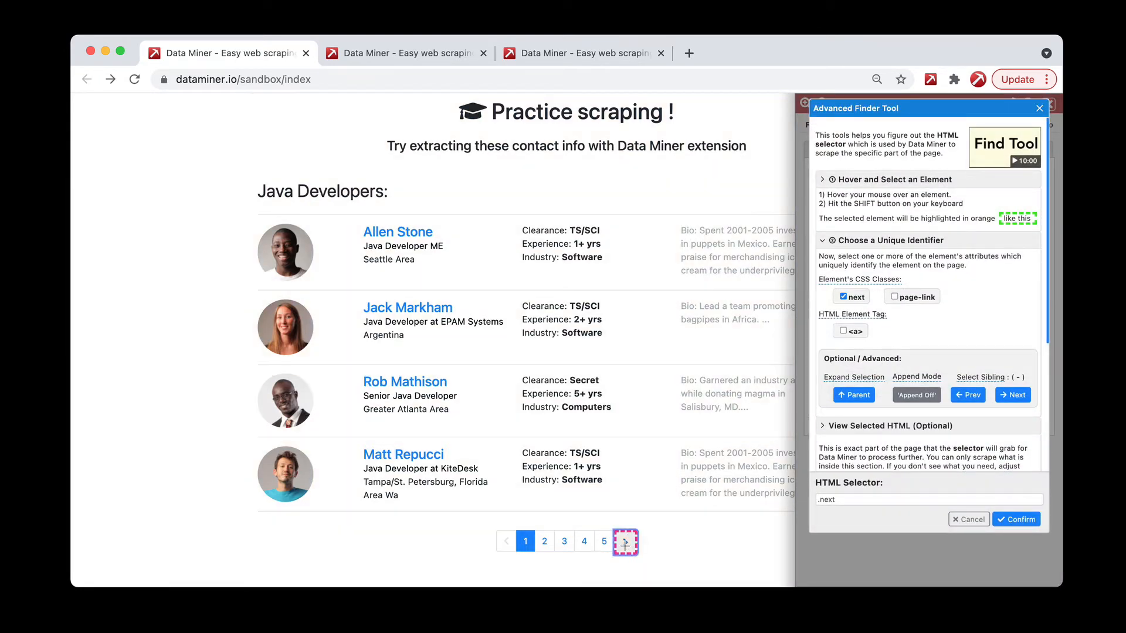
pyautogui.moveTo(626, 542)
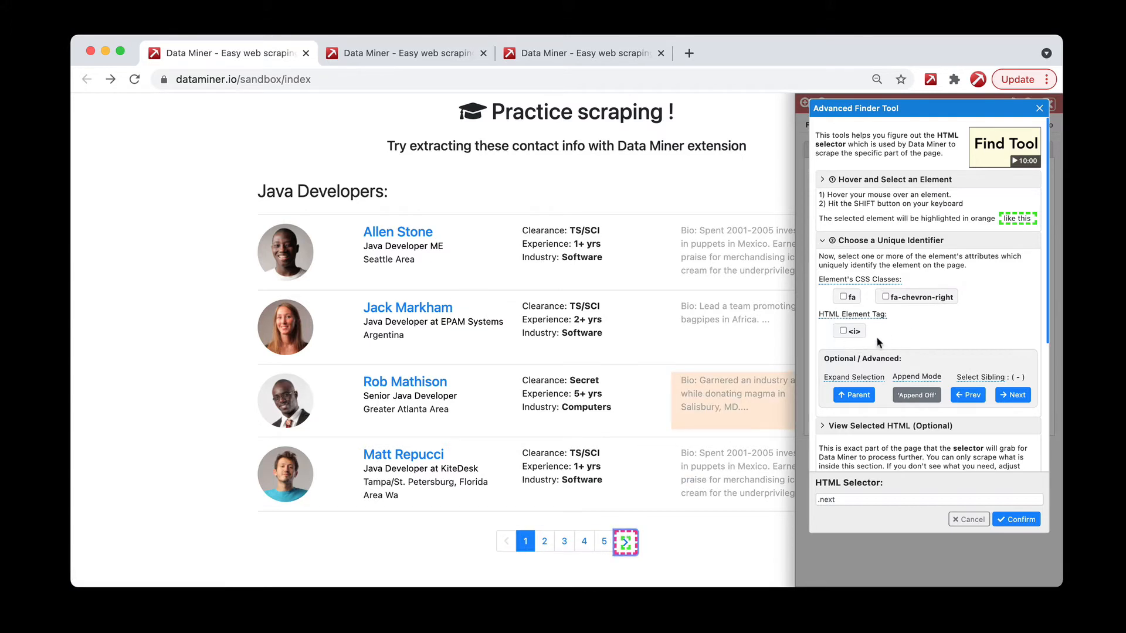
pyautogui.moveTo(874, 328)
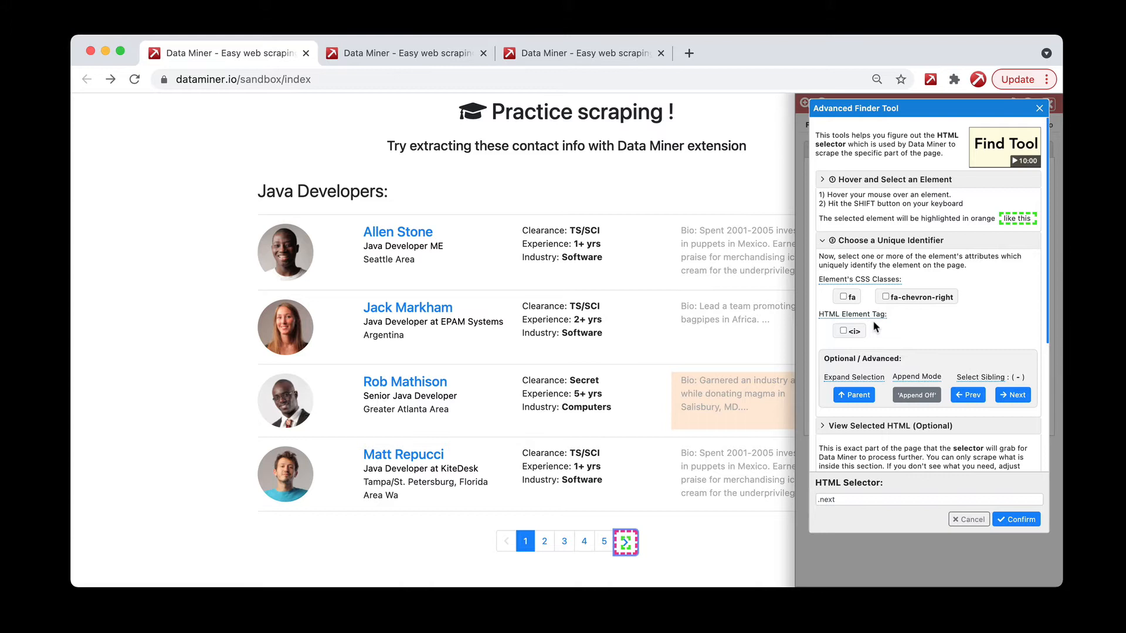
pyautogui.click(854, 395)
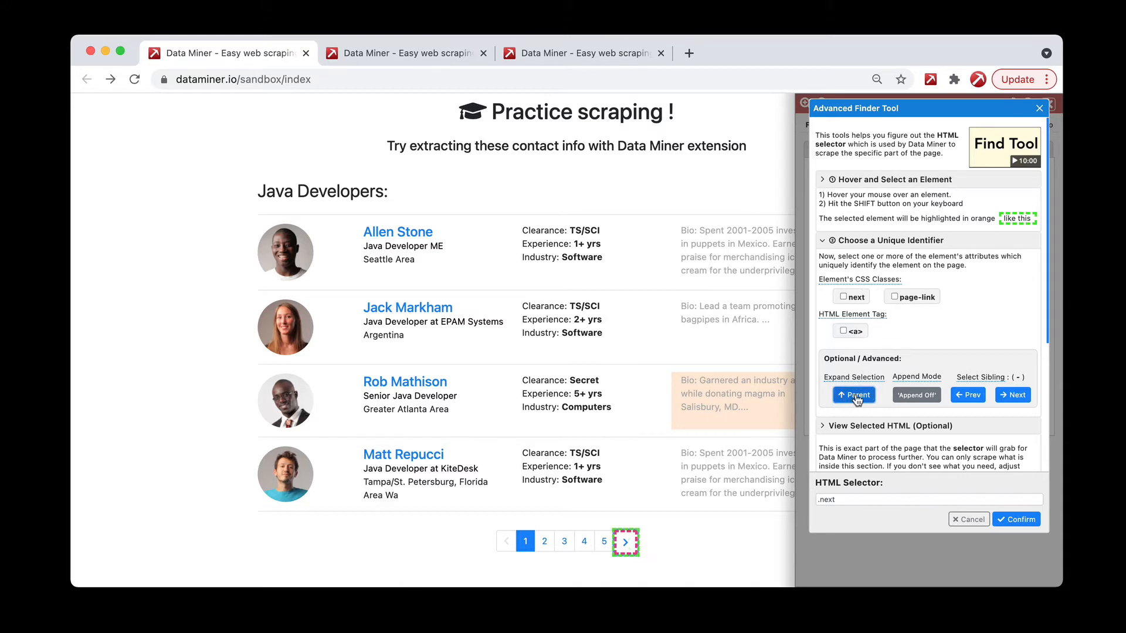
pyautogui.moveTo(933, 349)
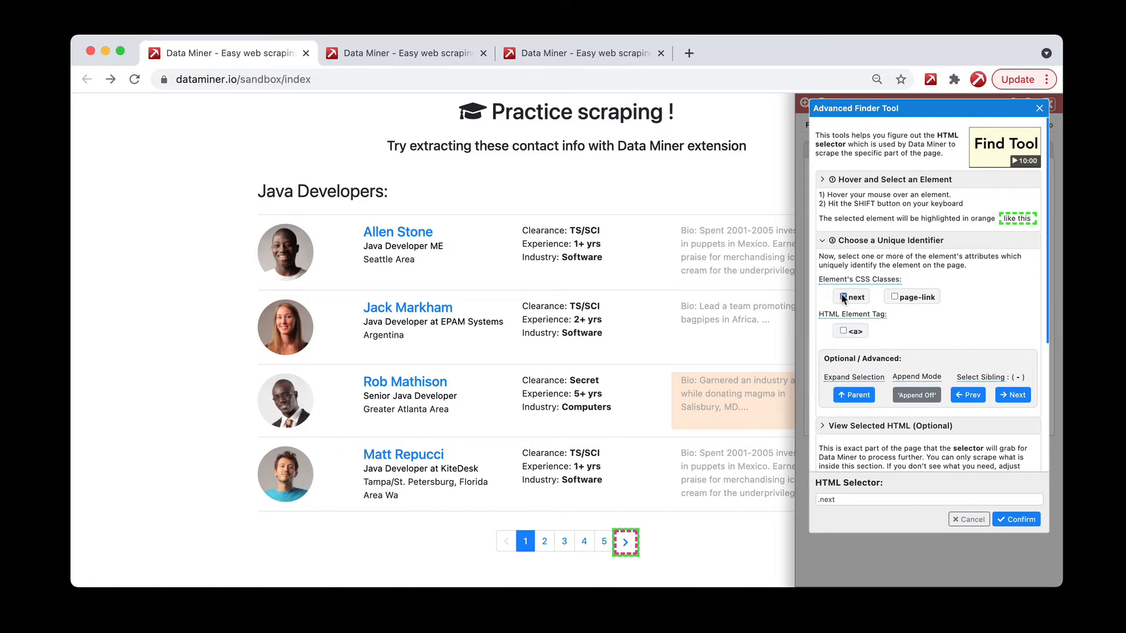
pyautogui.click(1015, 519)
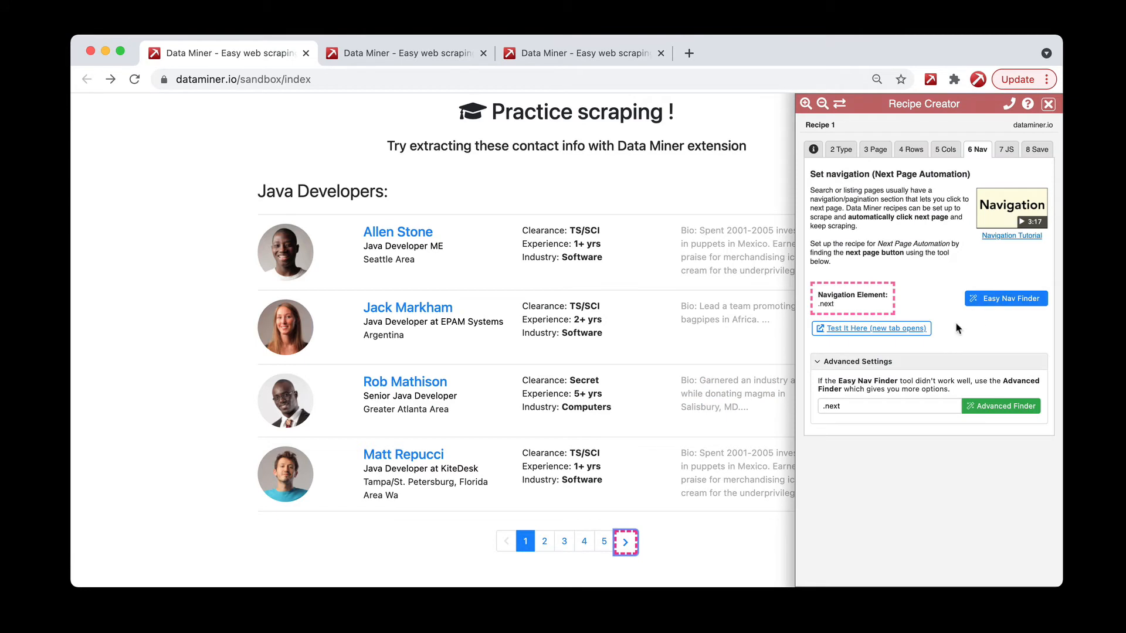
pyautogui.moveTo(1005, 298)
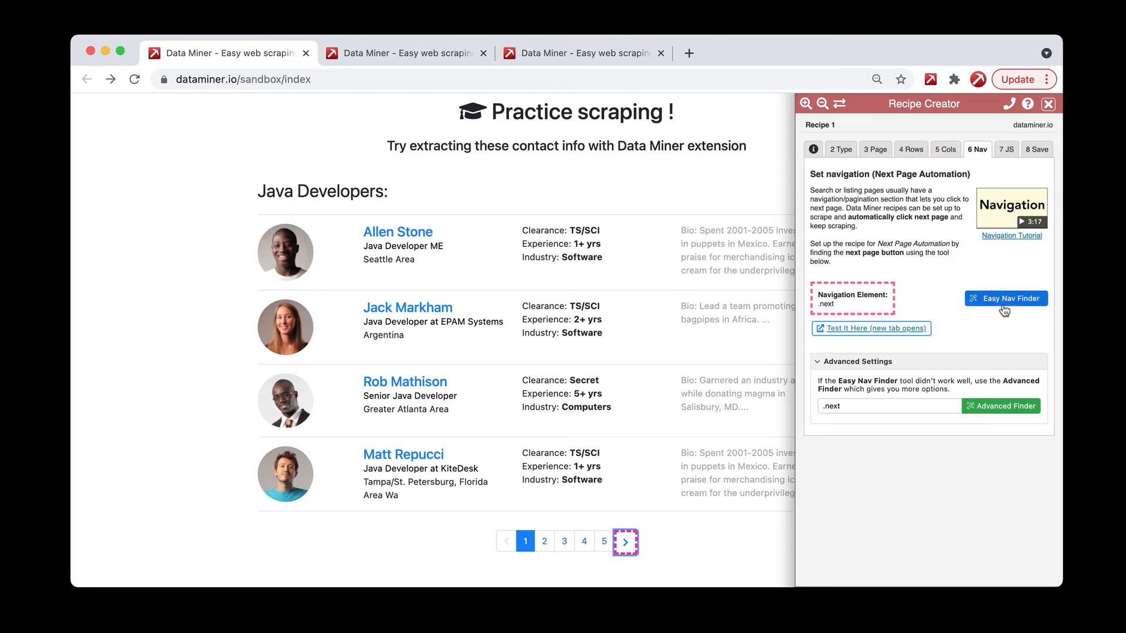
pyautogui.moveTo(999, 406)
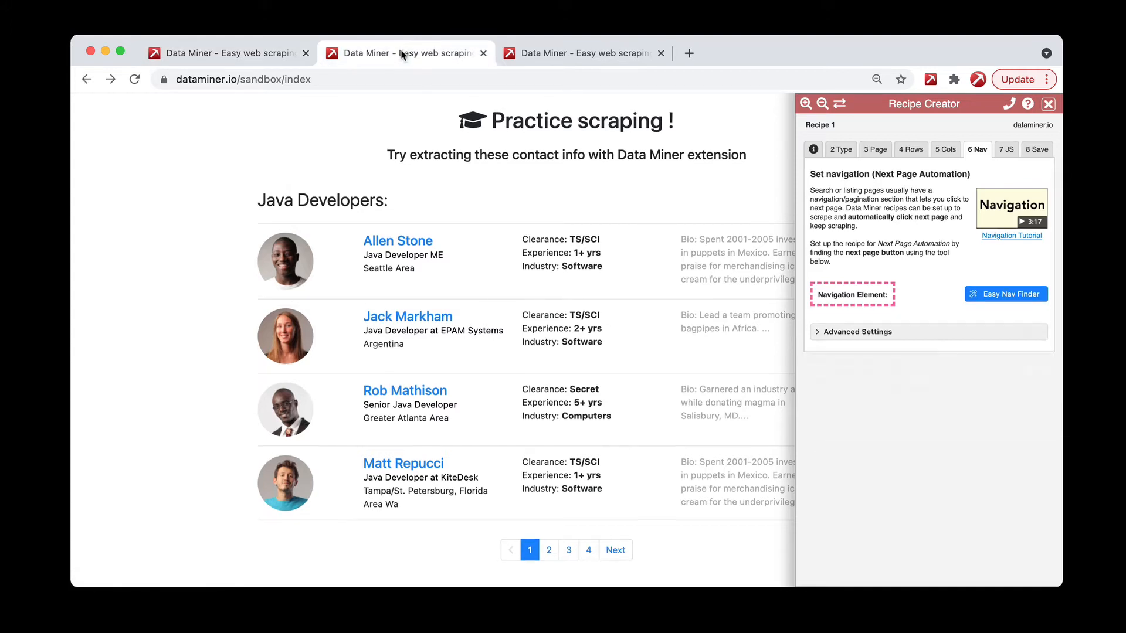
pyautogui.moveTo(679, 535)
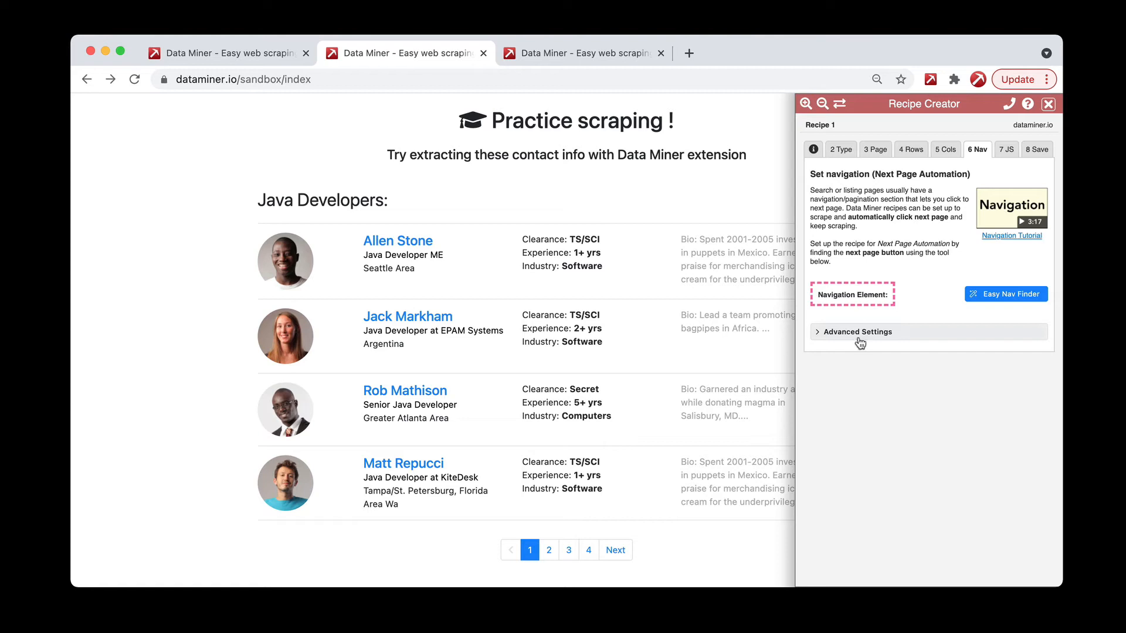
# - On the second tab, start the Advanced Finder on the Next link and settle on the a tag as identifier
pyautogui.click(856, 331)
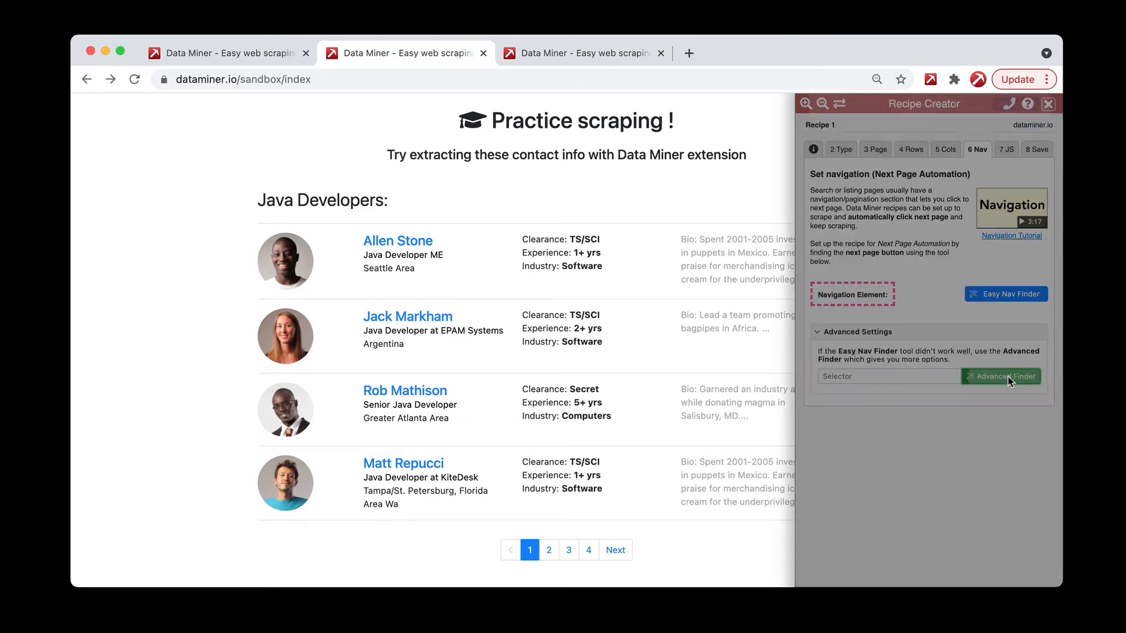
pyautogui.click(1000, 377)
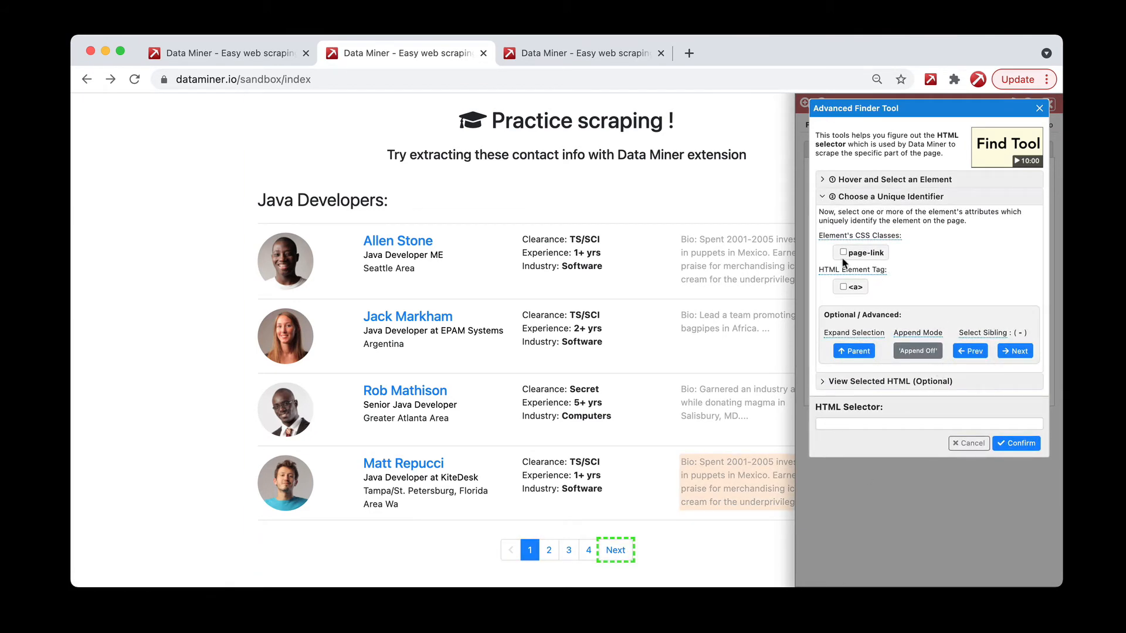
pyautogui.click(845, 252)
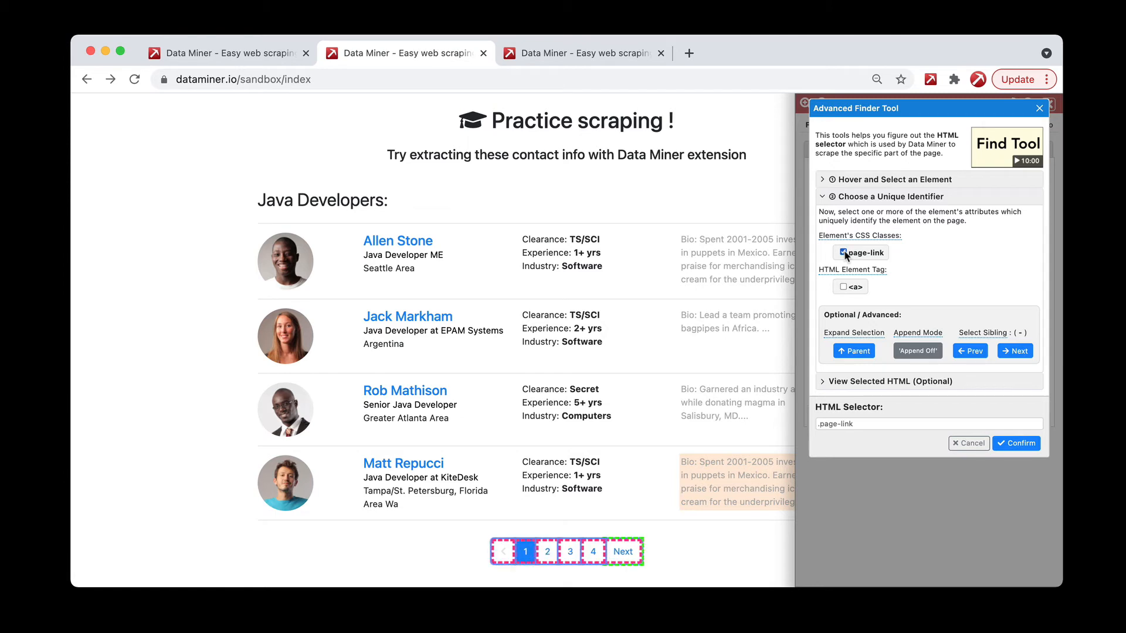
pyautogui.click(844, 253)
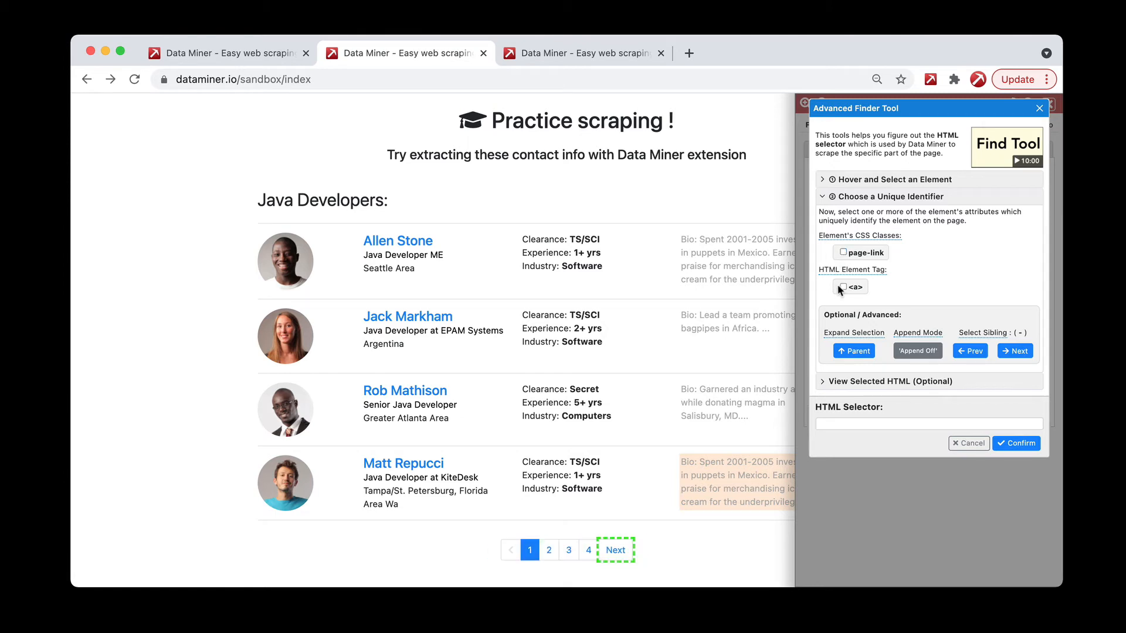
pyautogui.click(842, 287)
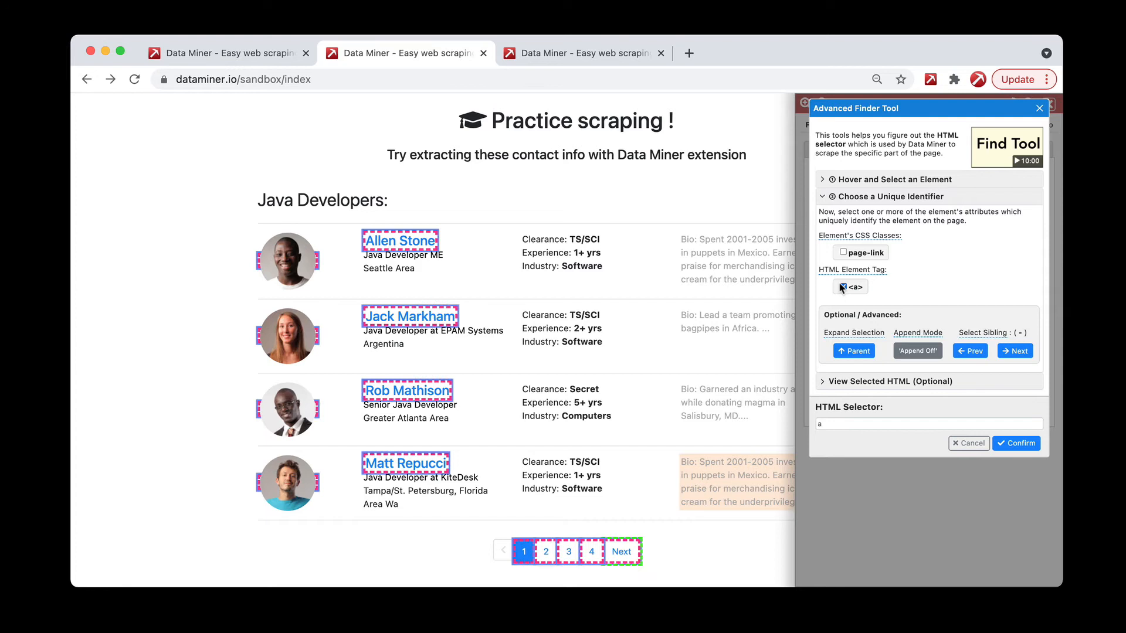
# - Edit the HTML selector to read a:contains(Next)
pyautogui.click(844, 286)
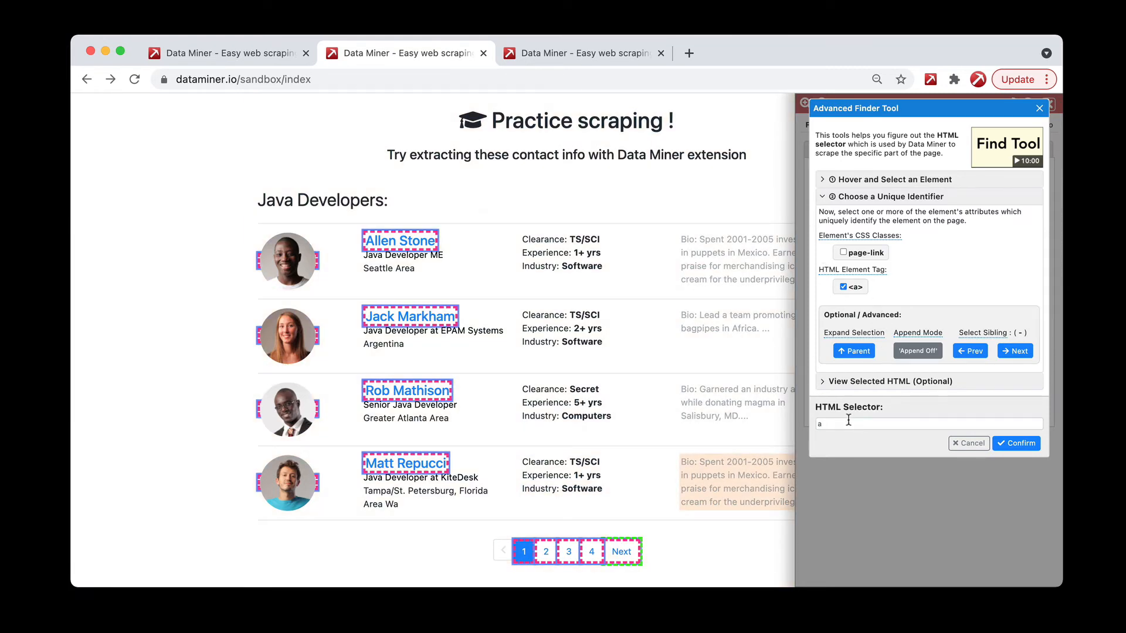
pyautogui.click(929, 423)
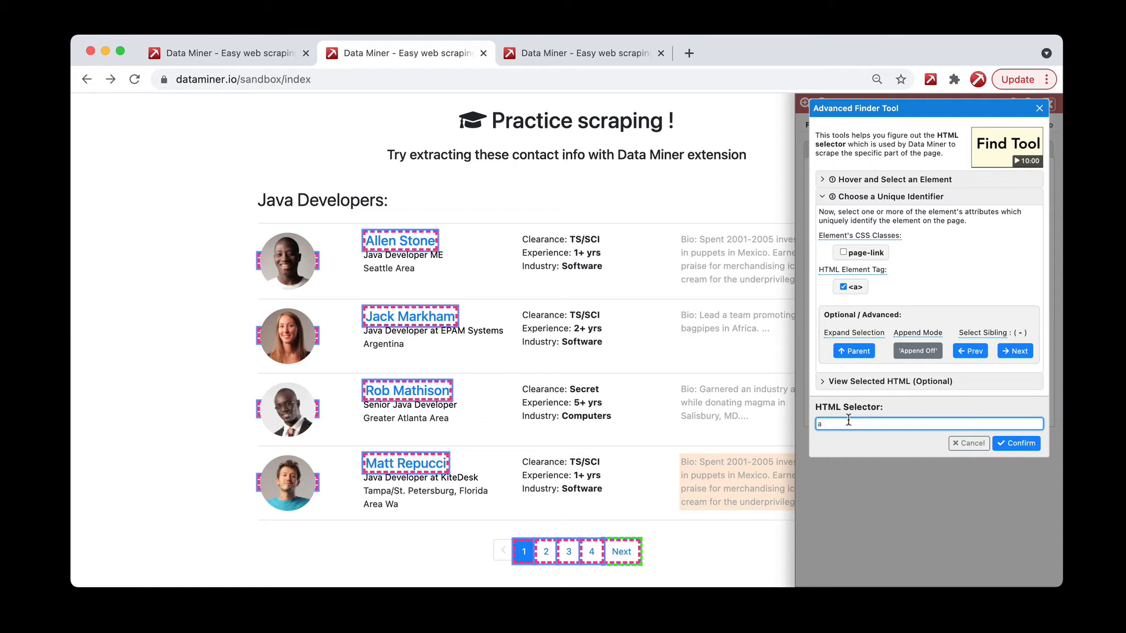
pyautogui.write(':contains')
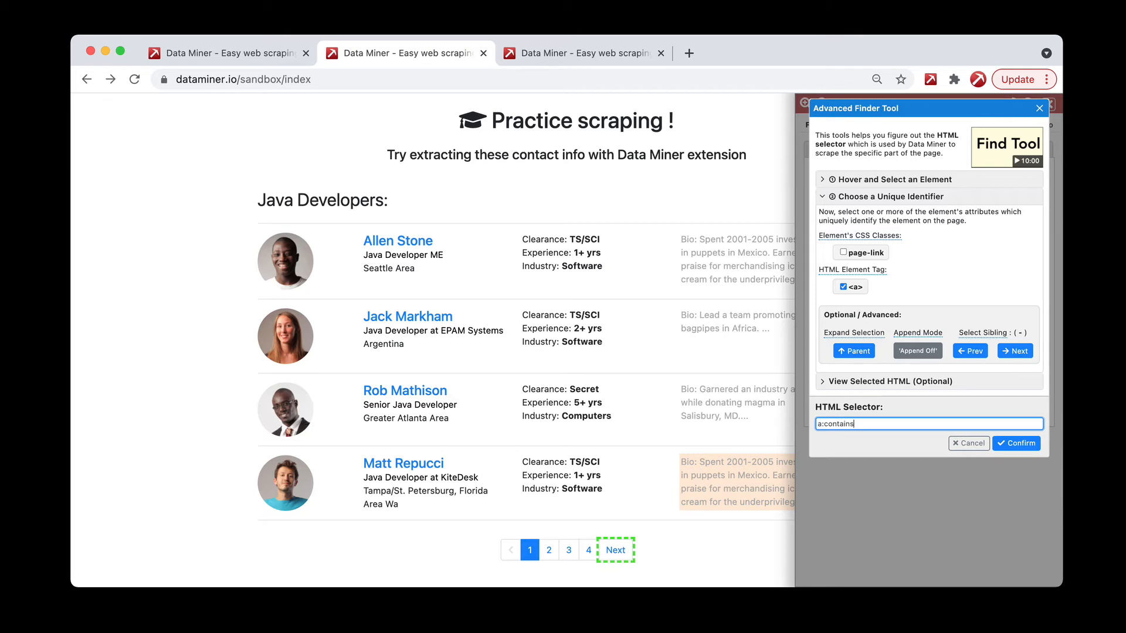
pyautogui.write('(')
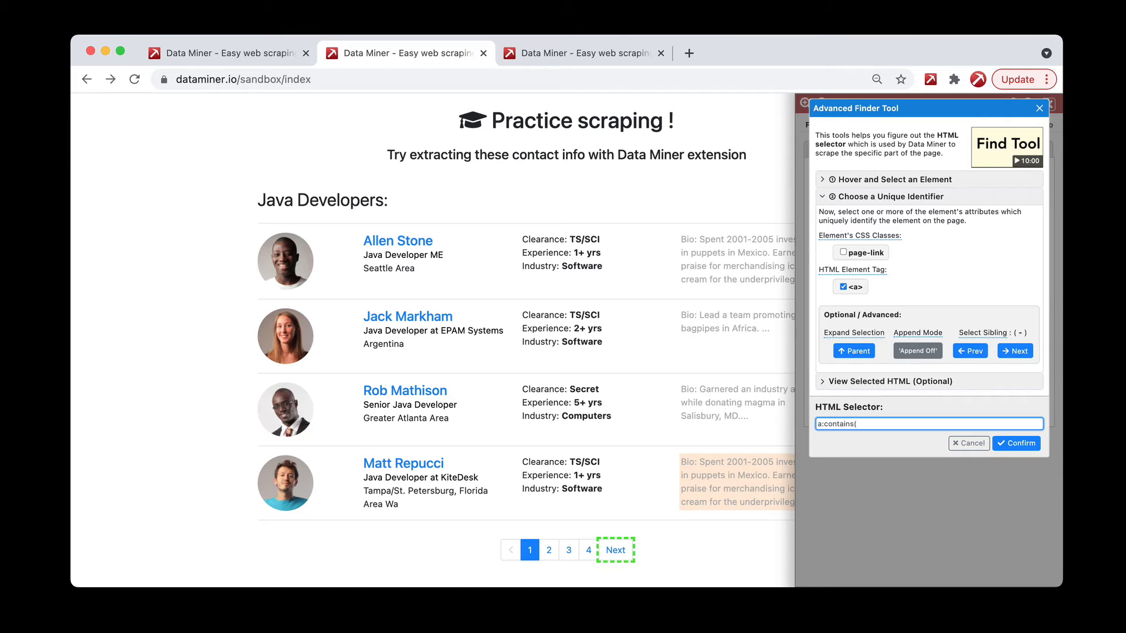
pyautogui.write('Next')
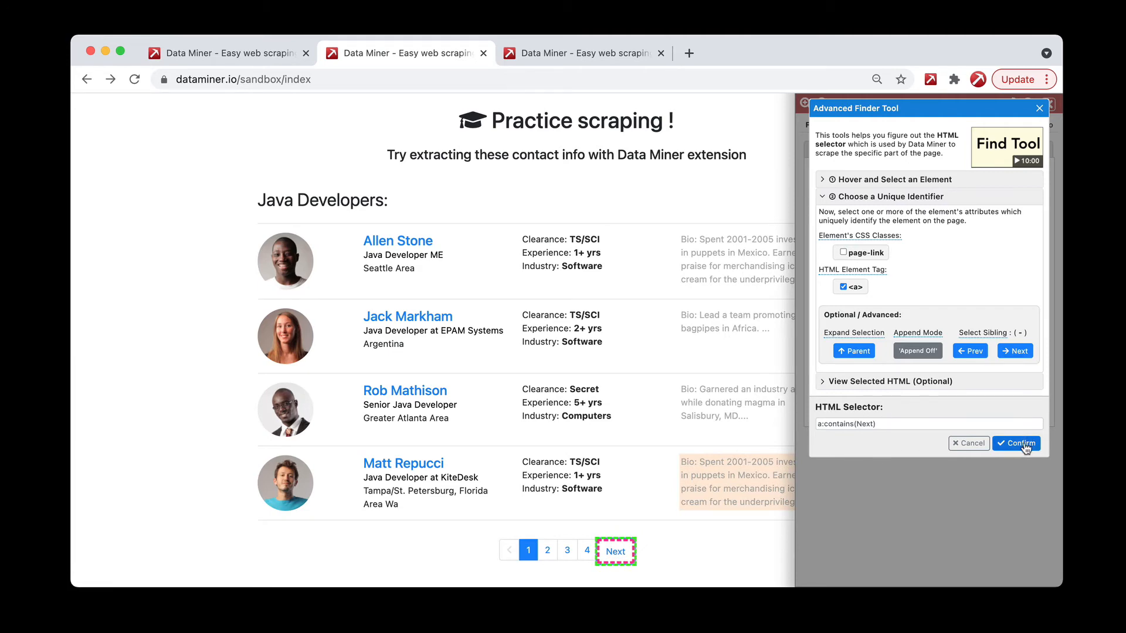
# - Confirm a:contains(Next) as the navigation element and move on to the third sandbox tab
pyautogui.click(1016, 444)
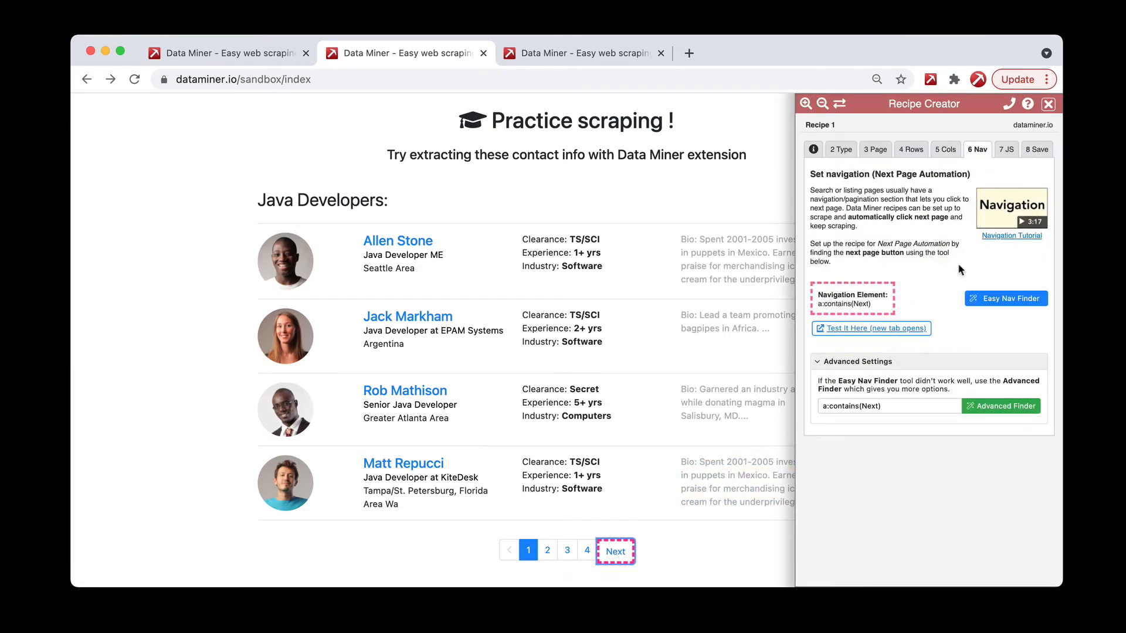
pyautogui.moveTo(950, 277)
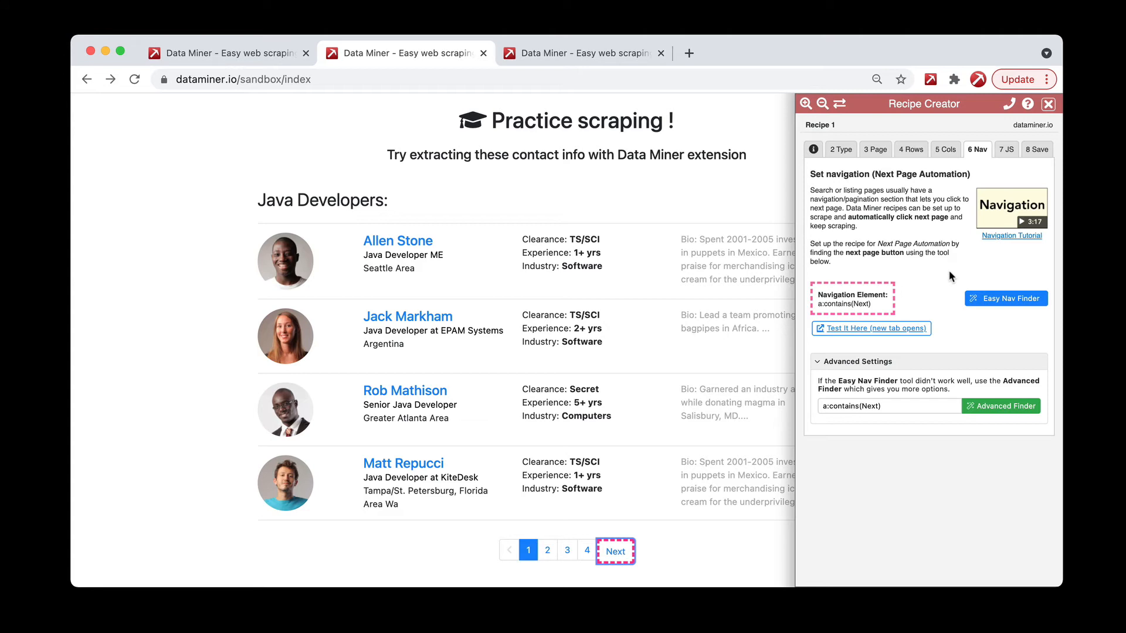
pyautogui.click(888, 406)
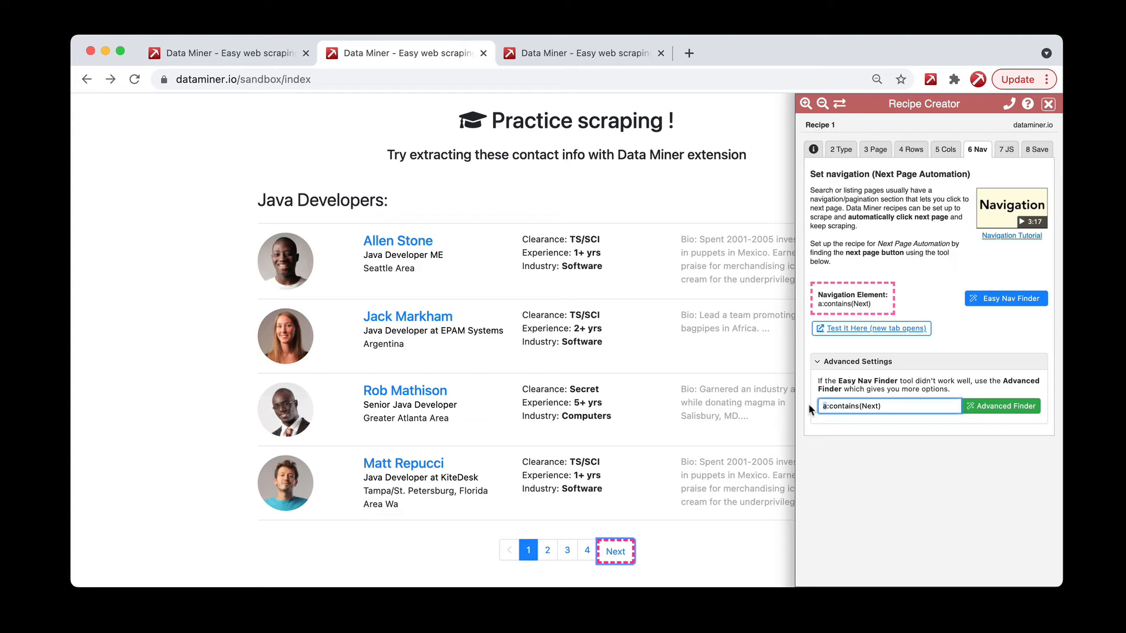
pyautogui.click(887, 405)
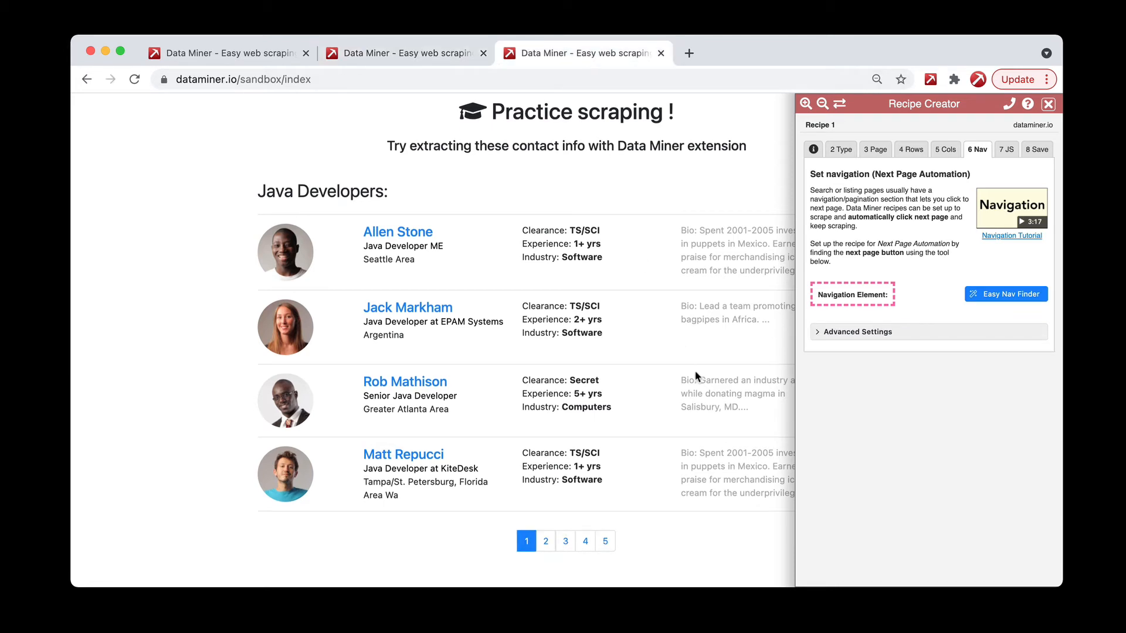
pyautogui.moveTo(457, 540)
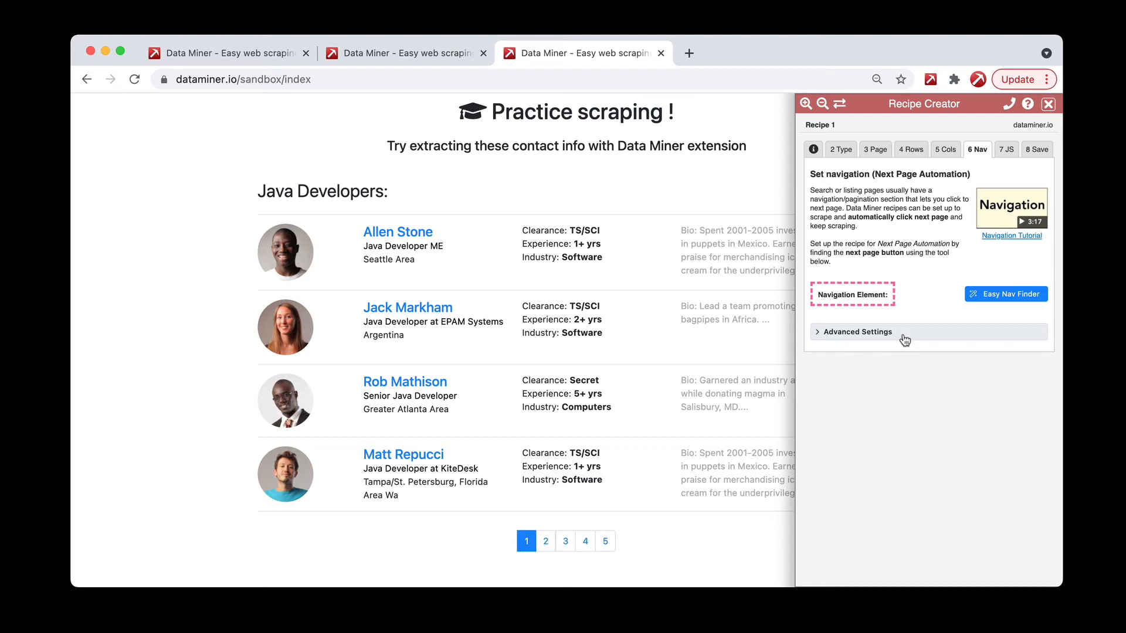
# - Expand Advanced Settings on the third tab and start the Advanced Finder with an empty selector
pyautogui.click(856, 332)
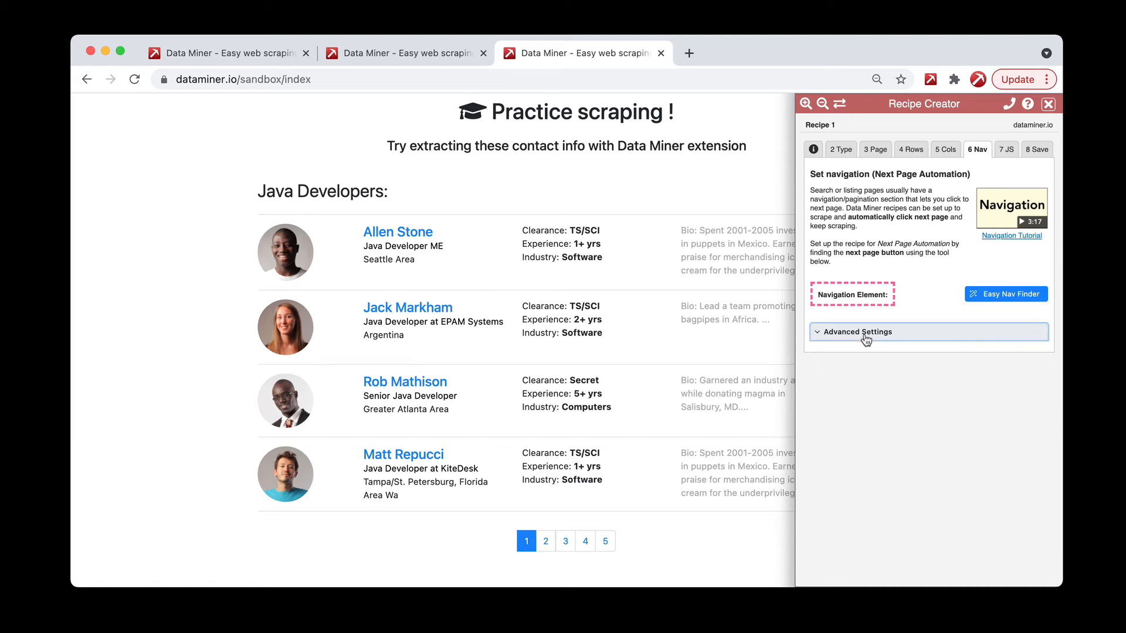
pyautogui.click(856, 332)
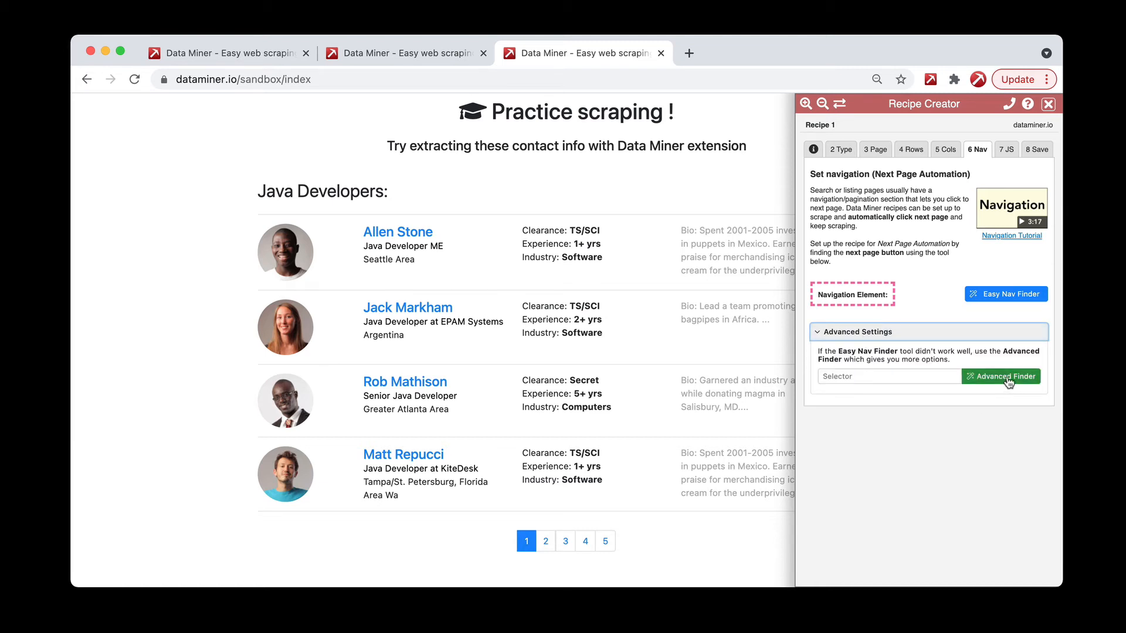
pyautogui.click(1000, 376)
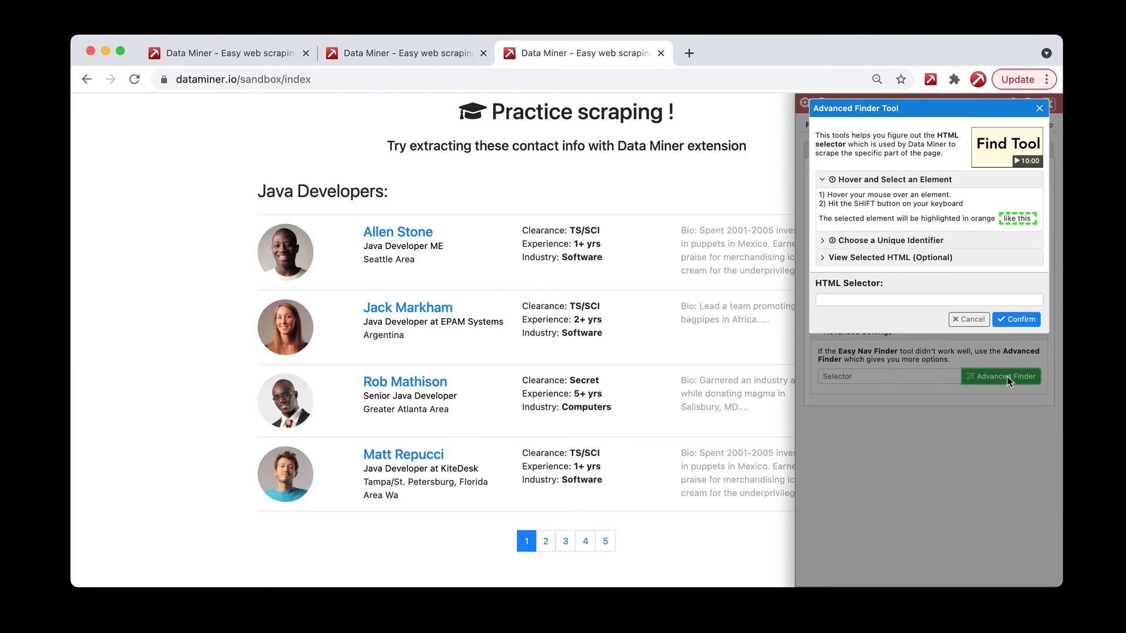
# - Pick the page 1 link, widen to its parent list item and keep only the active class, giving .active
pyautogui.click(1001, 377)
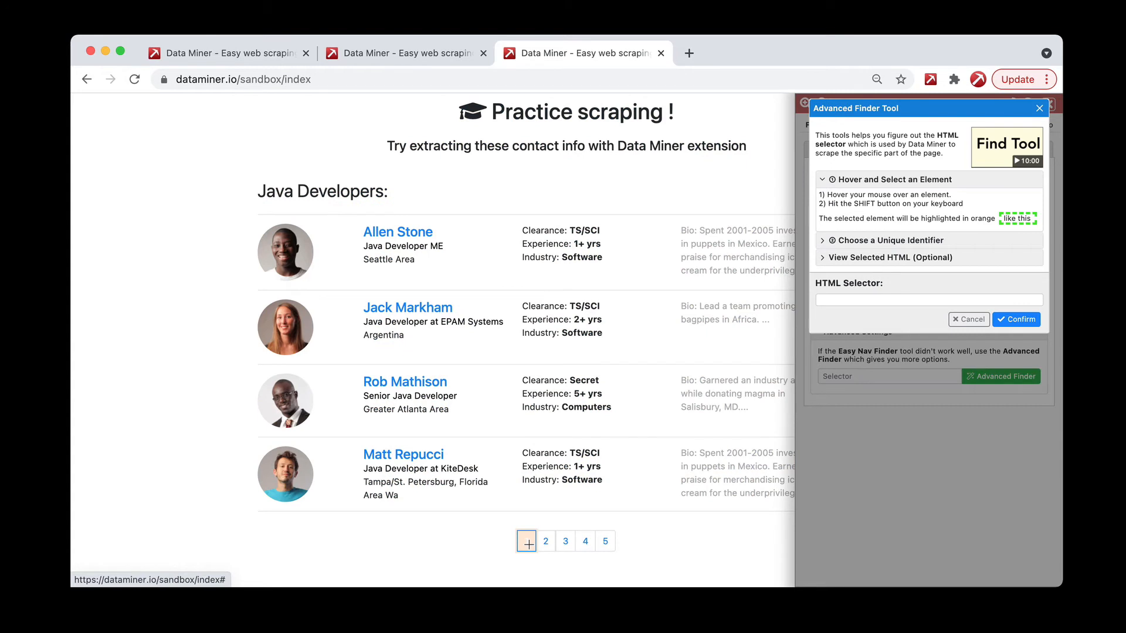
pyautogui.click(526, 541)
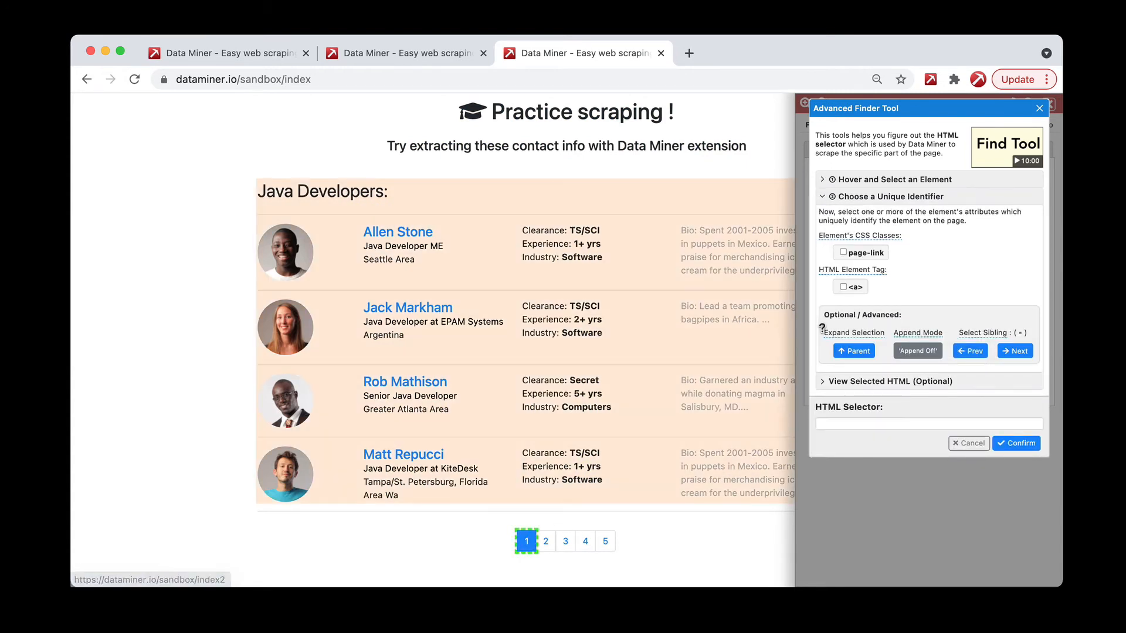
pyautogui.moveTo(905, 242)
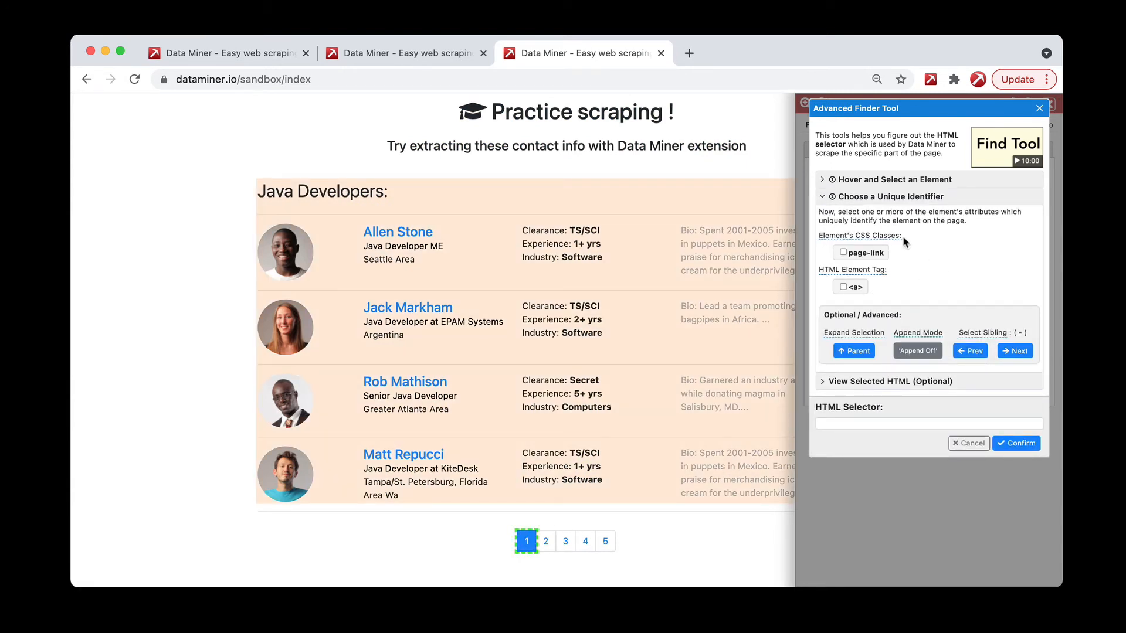
pyautogui.click(843, 286)
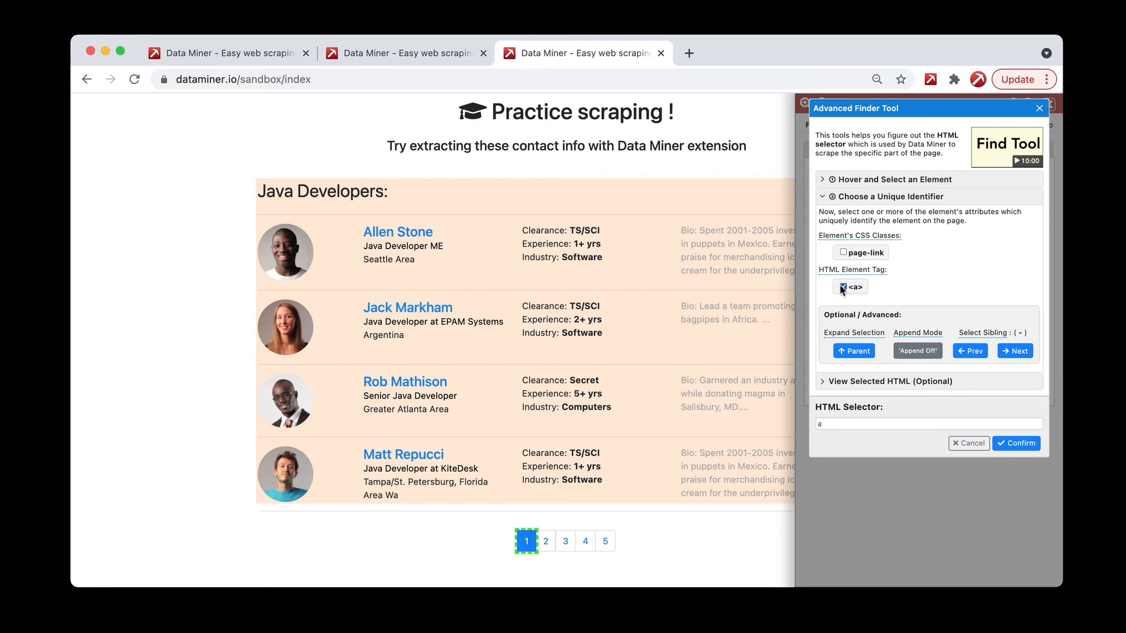
pyautogui.click(844, 252)
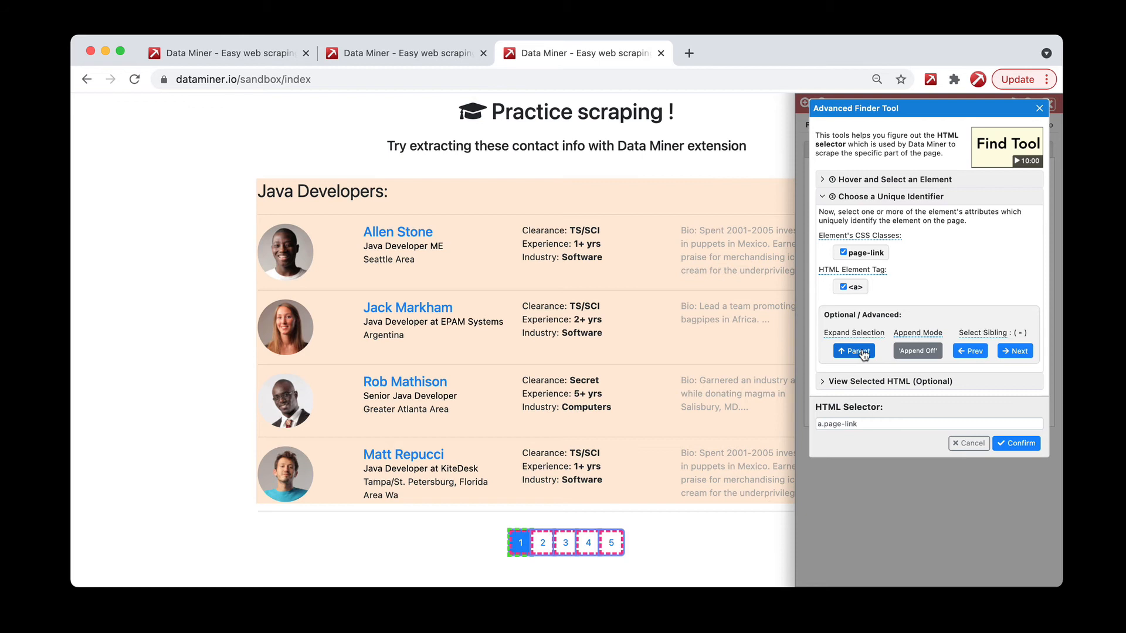
pyautogui.click(853, 350)
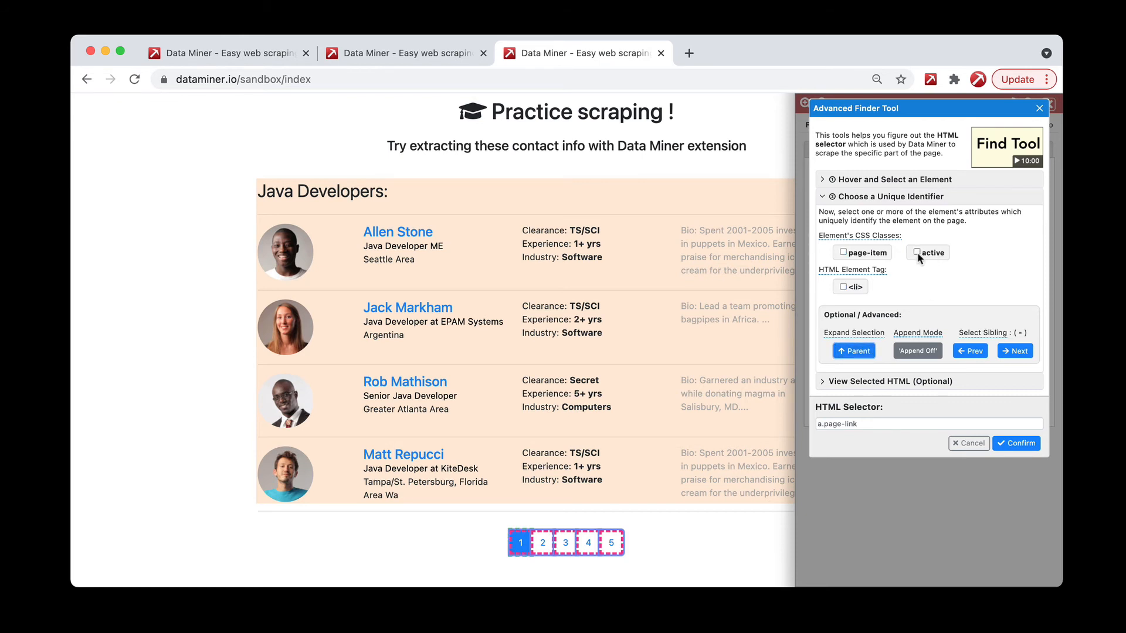
pyautogui.click(916, 252)
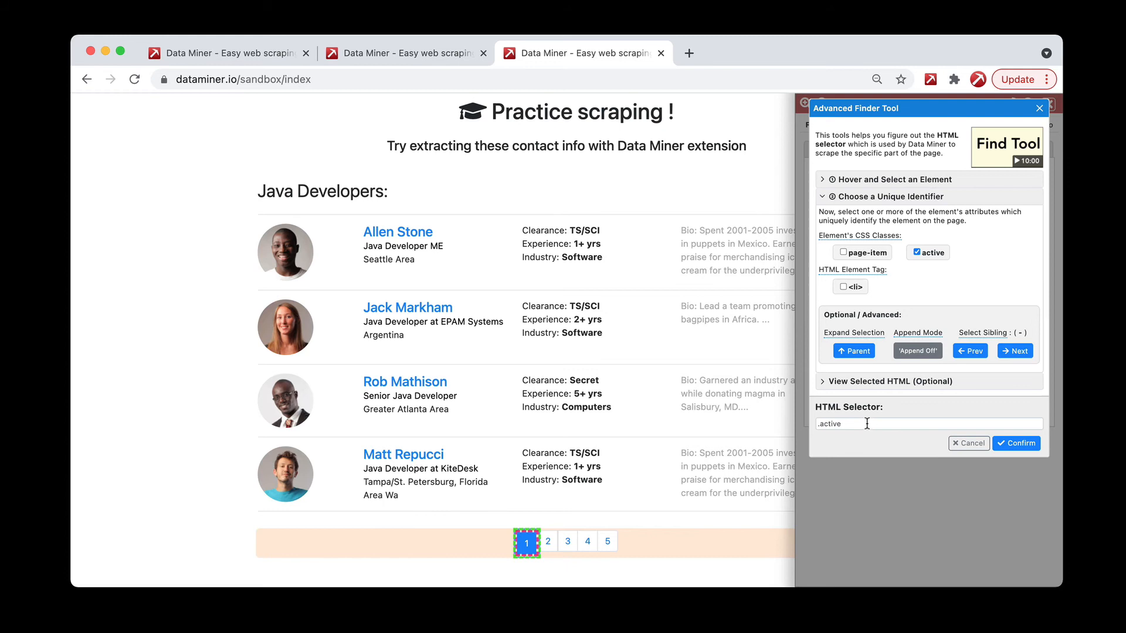
# - Edit the HTML Selector field by hand to read .active + li a, matching the page-2 link
pyautogui.click(929, 424)
pyautogui.write(' +')
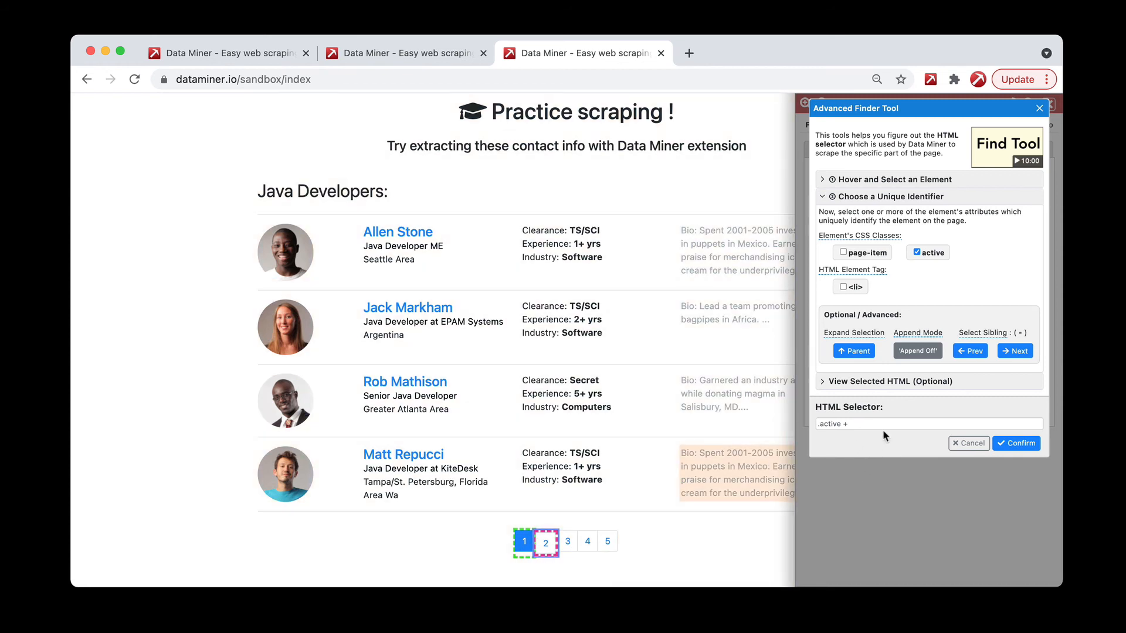
pyautogui.click(929, 423)
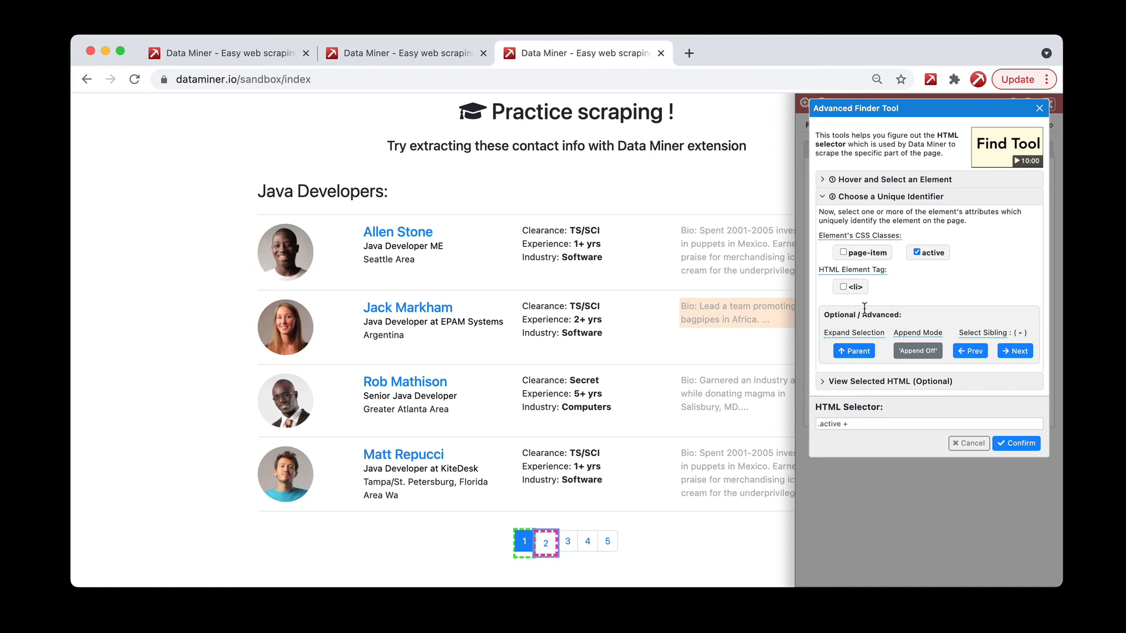
pyautogui.moveTo(881, 295)
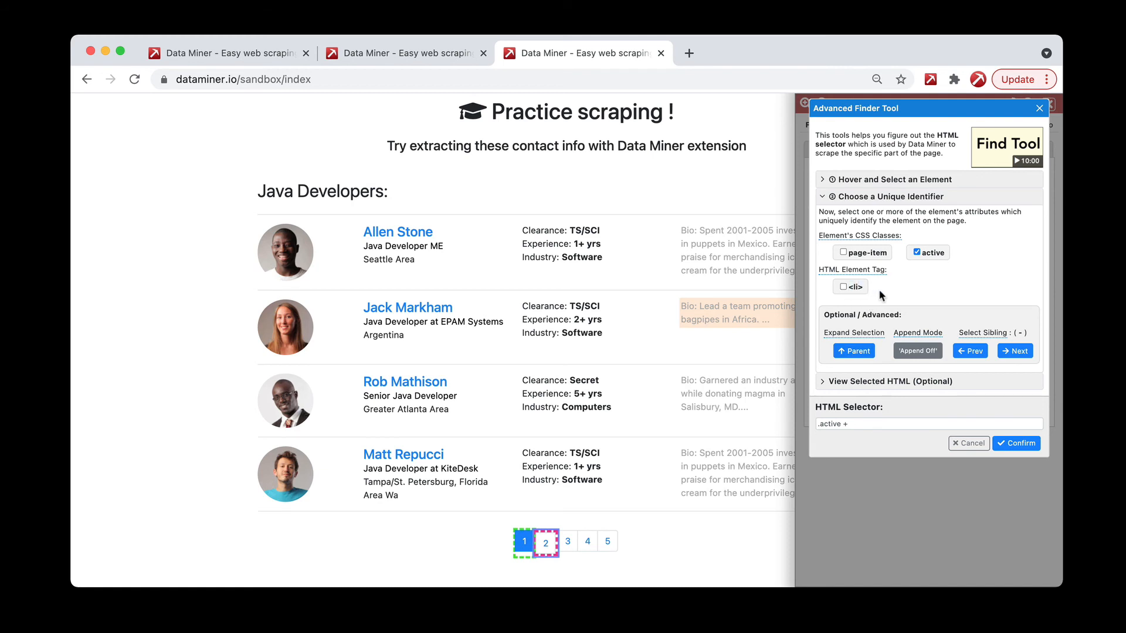
pyautogui.moveTo(839, 388)
pyautogui.write(' li')
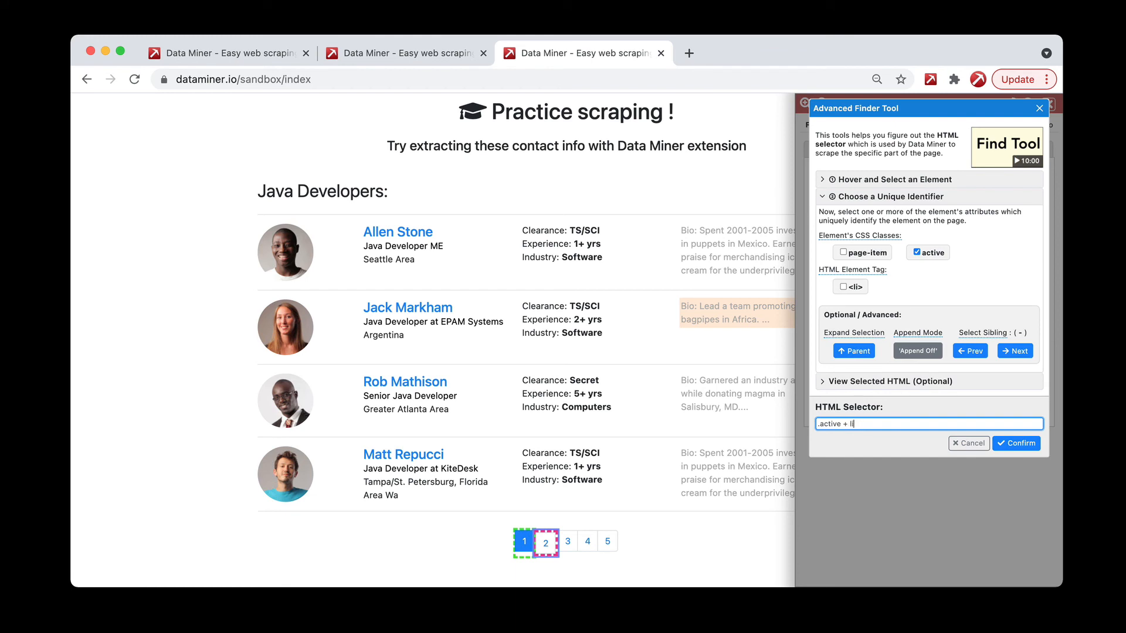
pyautogui.write('a')
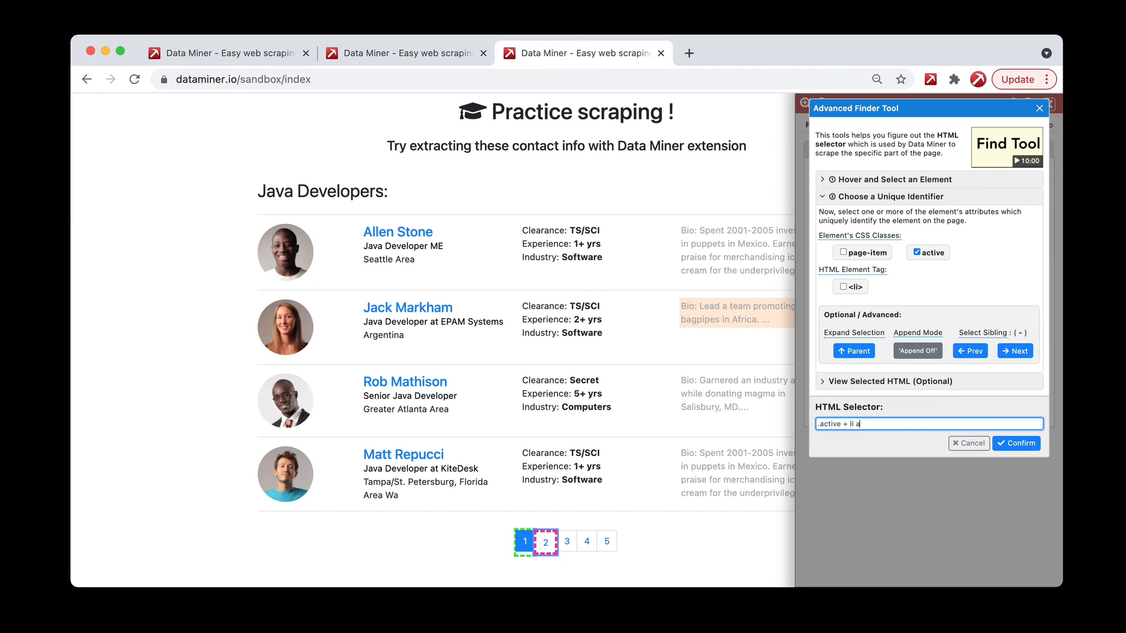
pyautogui.moveTo(889, 442)
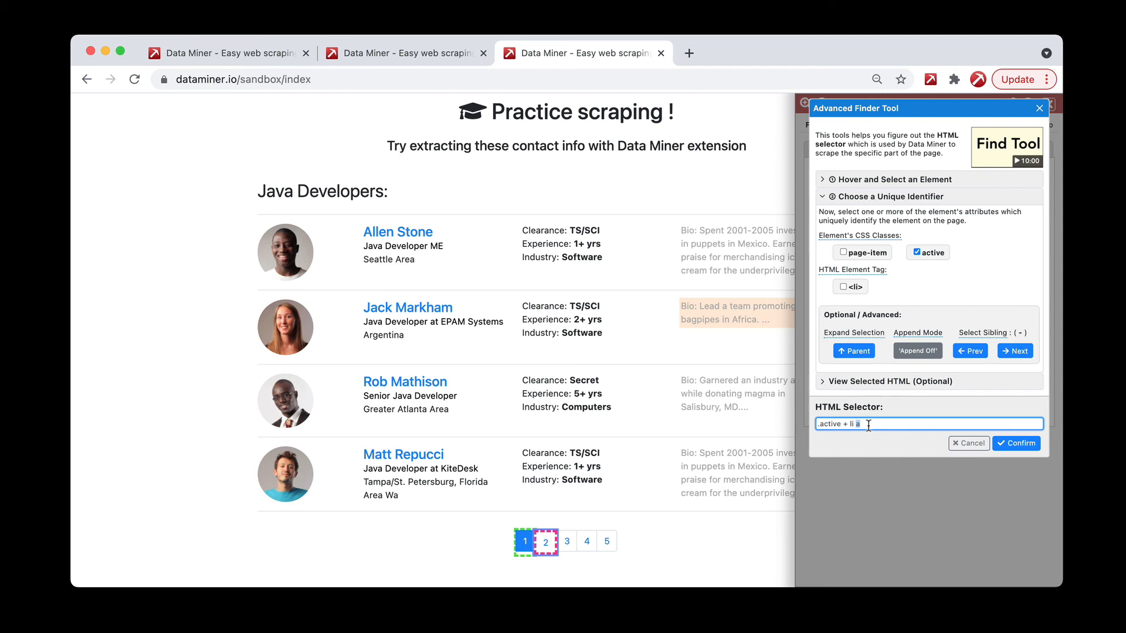
# - Confirm .active + li a in the Advanced Finder as the recipe's navigation selector
pyautogui.click(1015, 444)
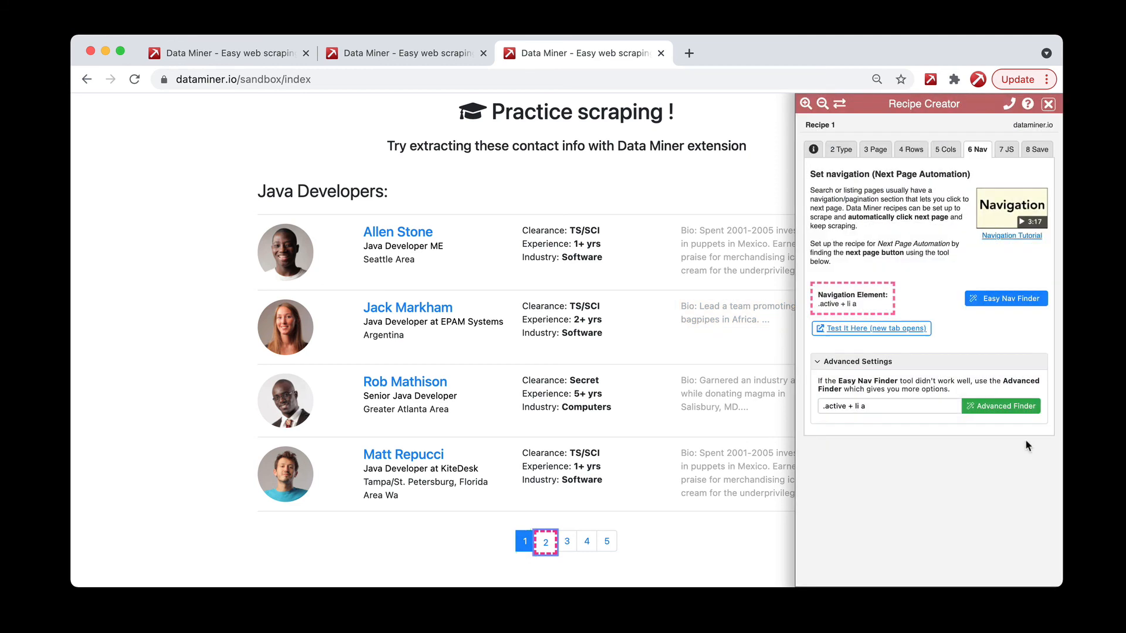
pyautogui.moveTo(890, 418)
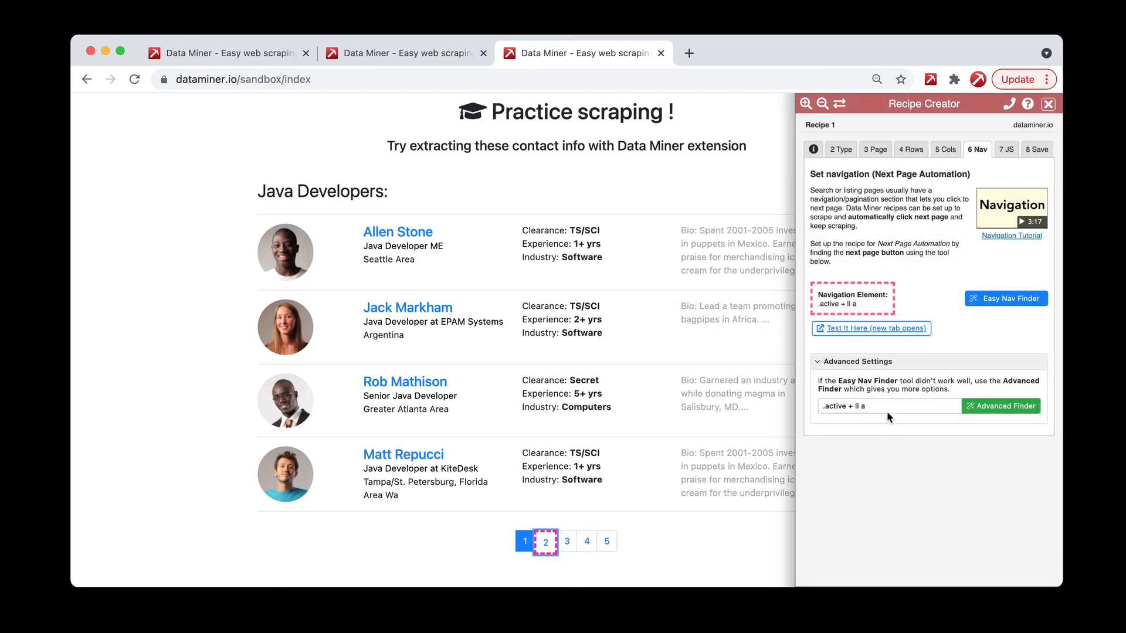
pyautogui.click(890, 405)
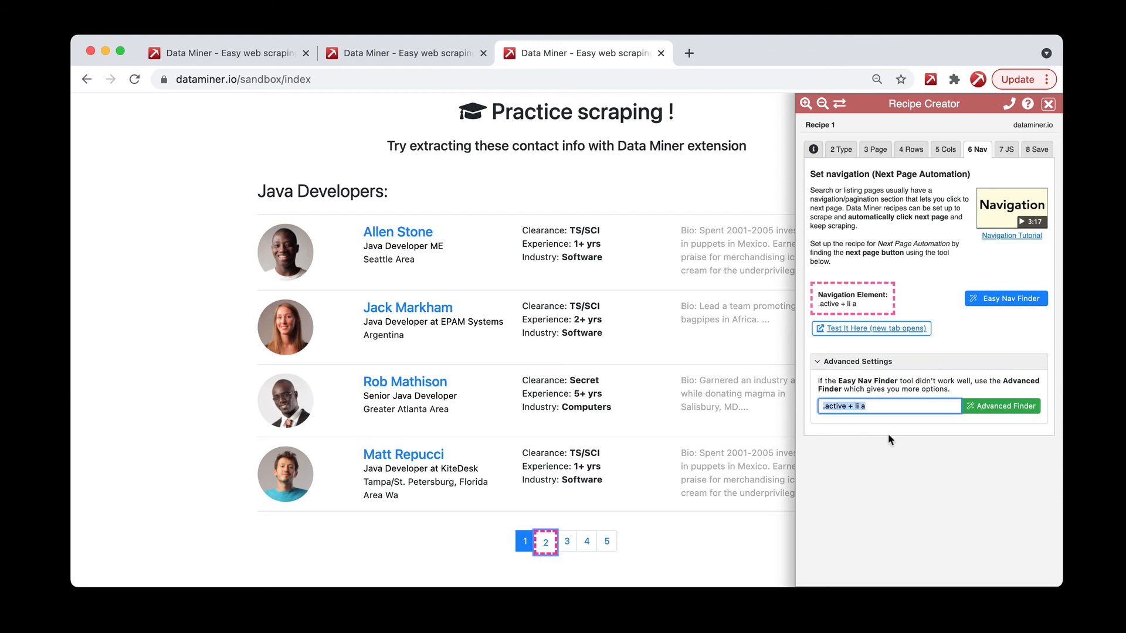